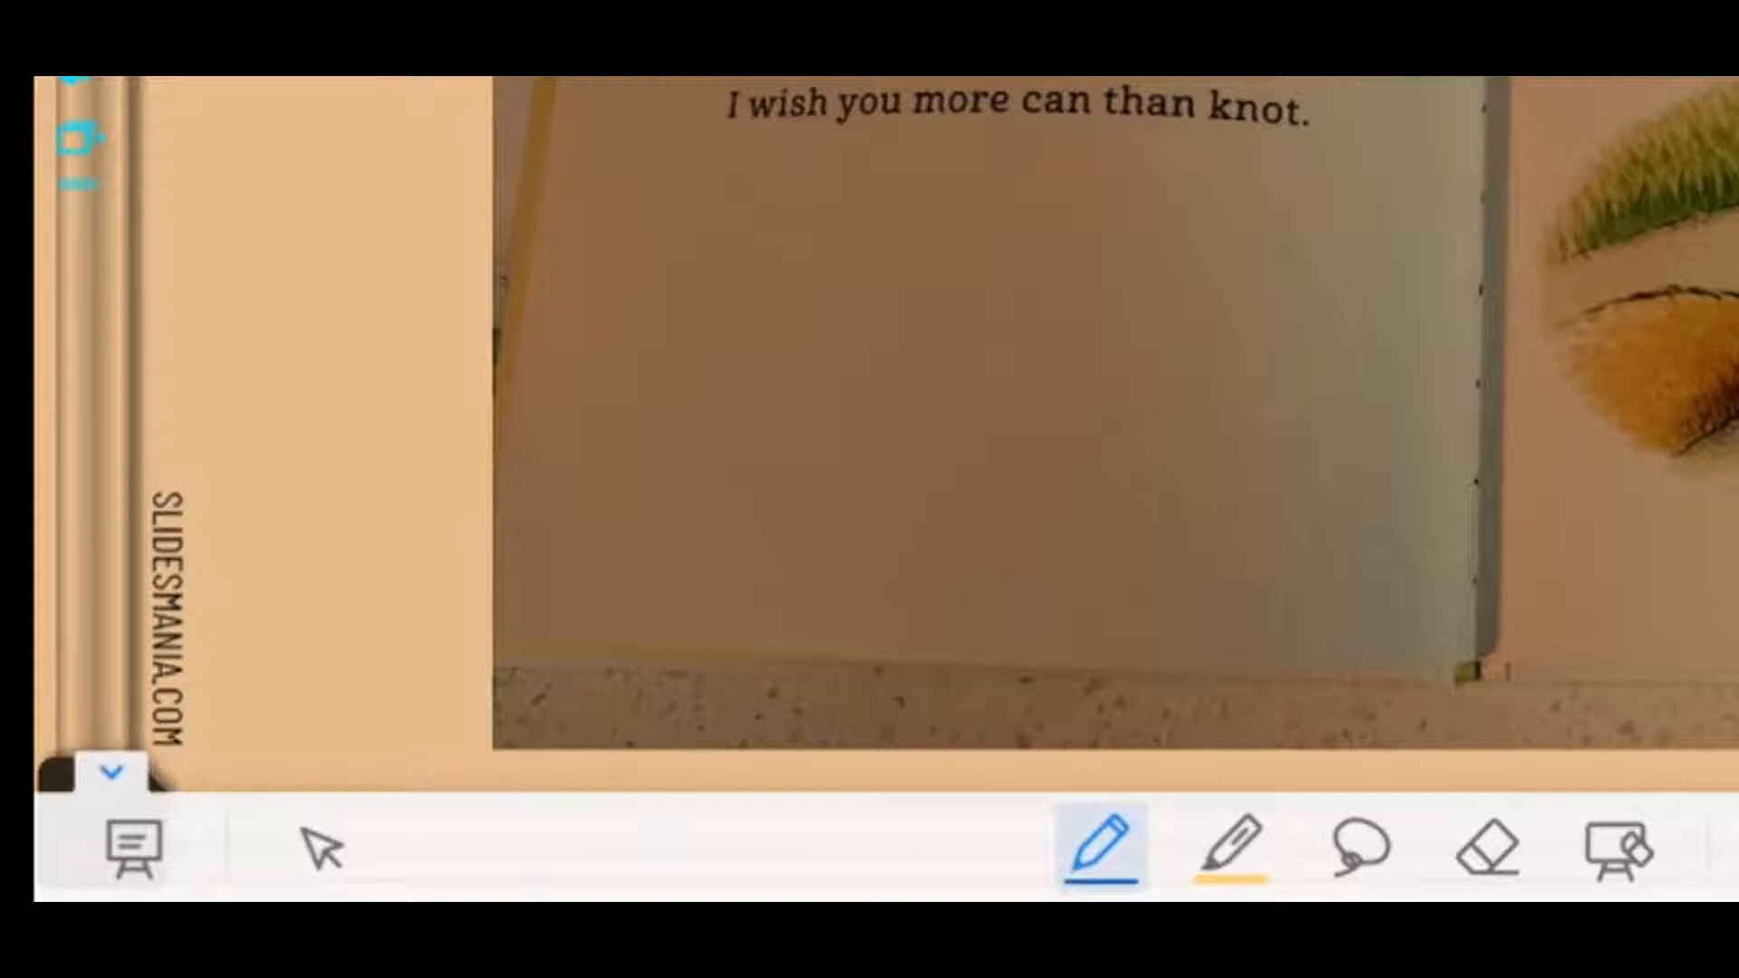
Switch back to the pen tool and set its ink colour to purple
click(322, 850)
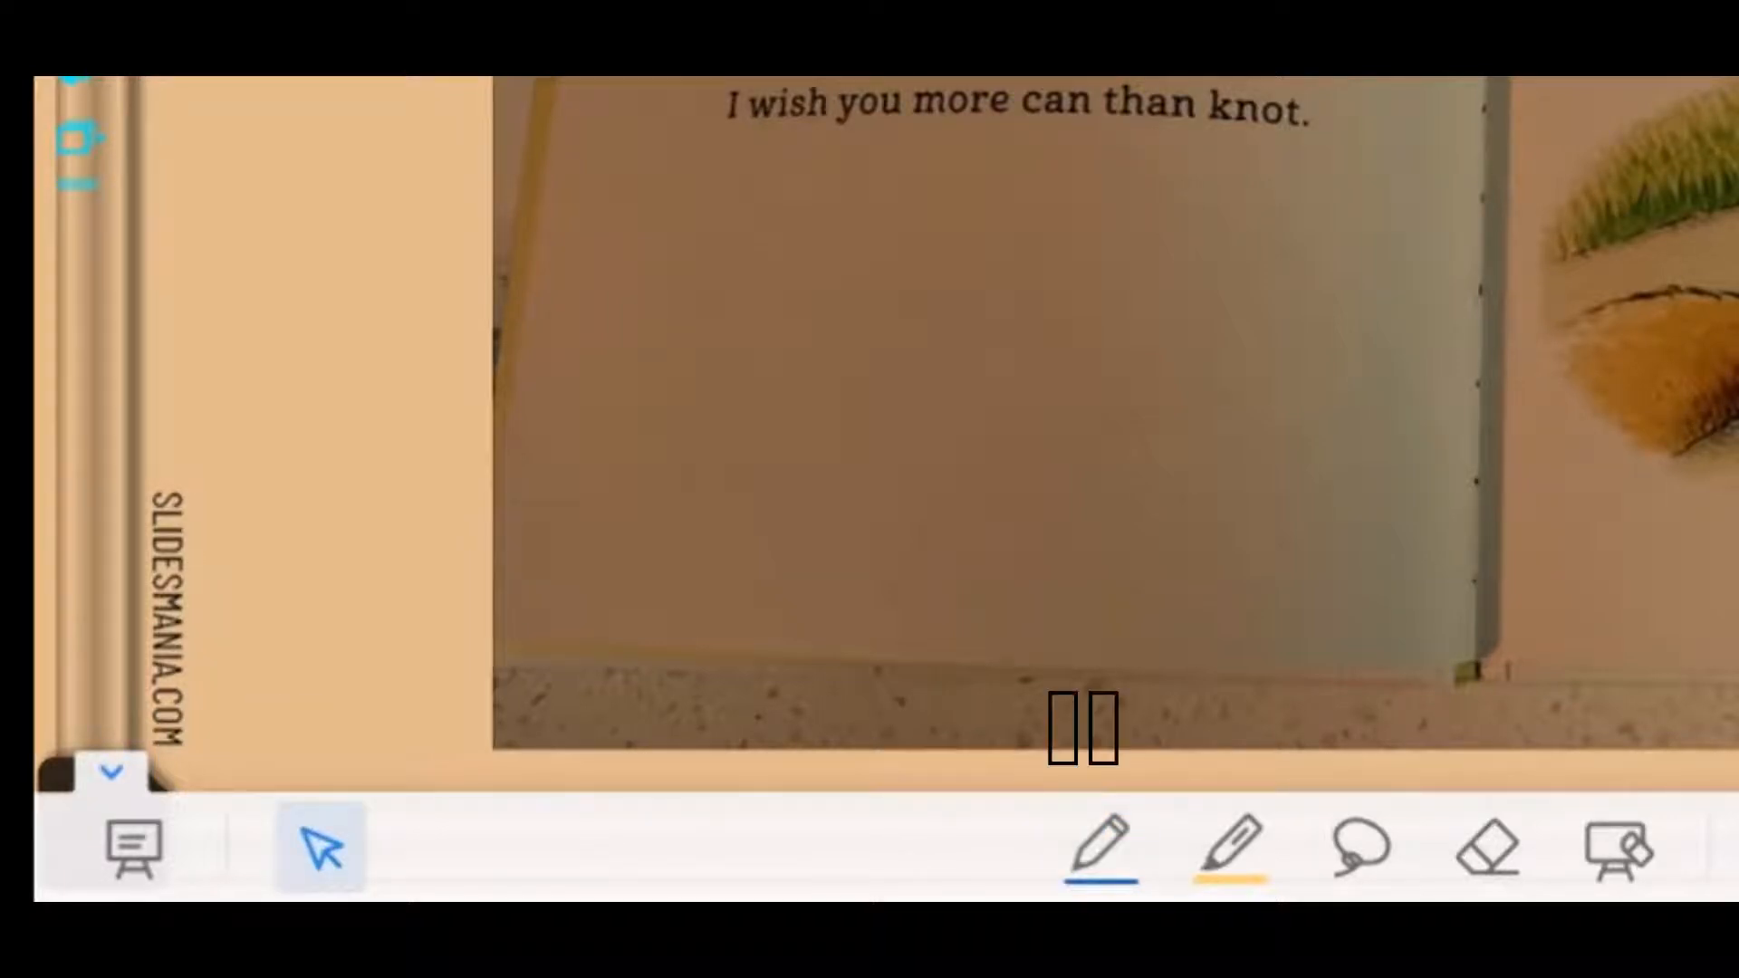
click(1101, 851)
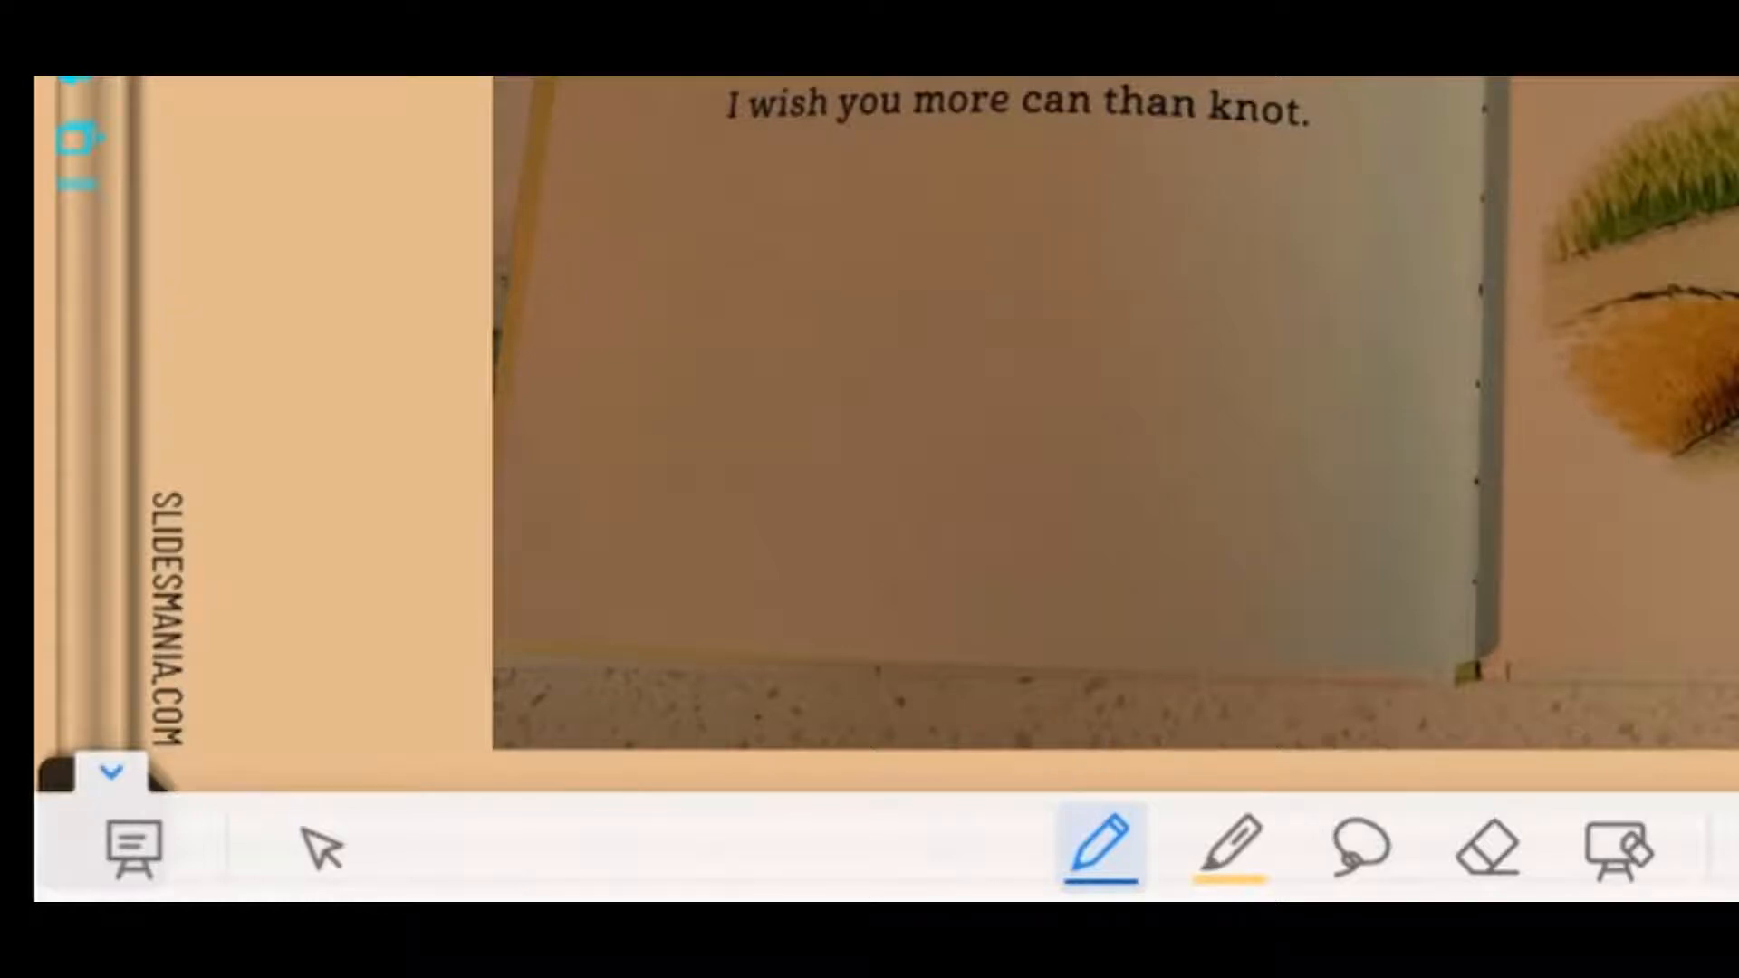
click(1097, 859)
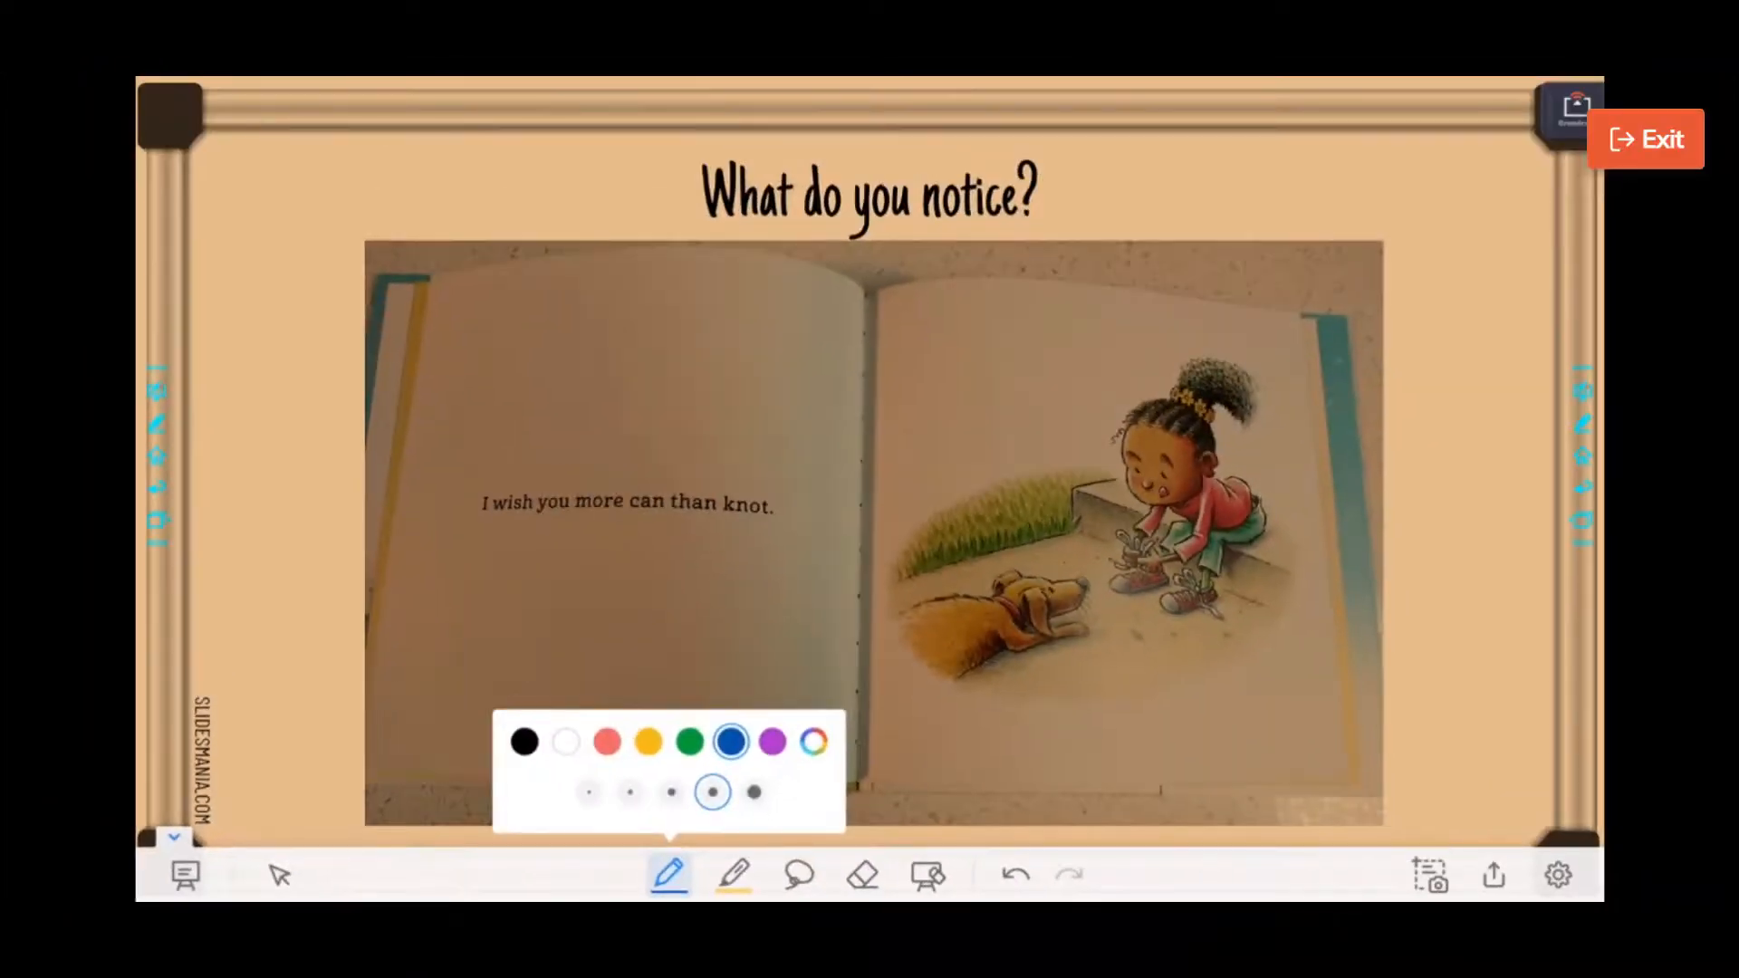
click(772, 741)
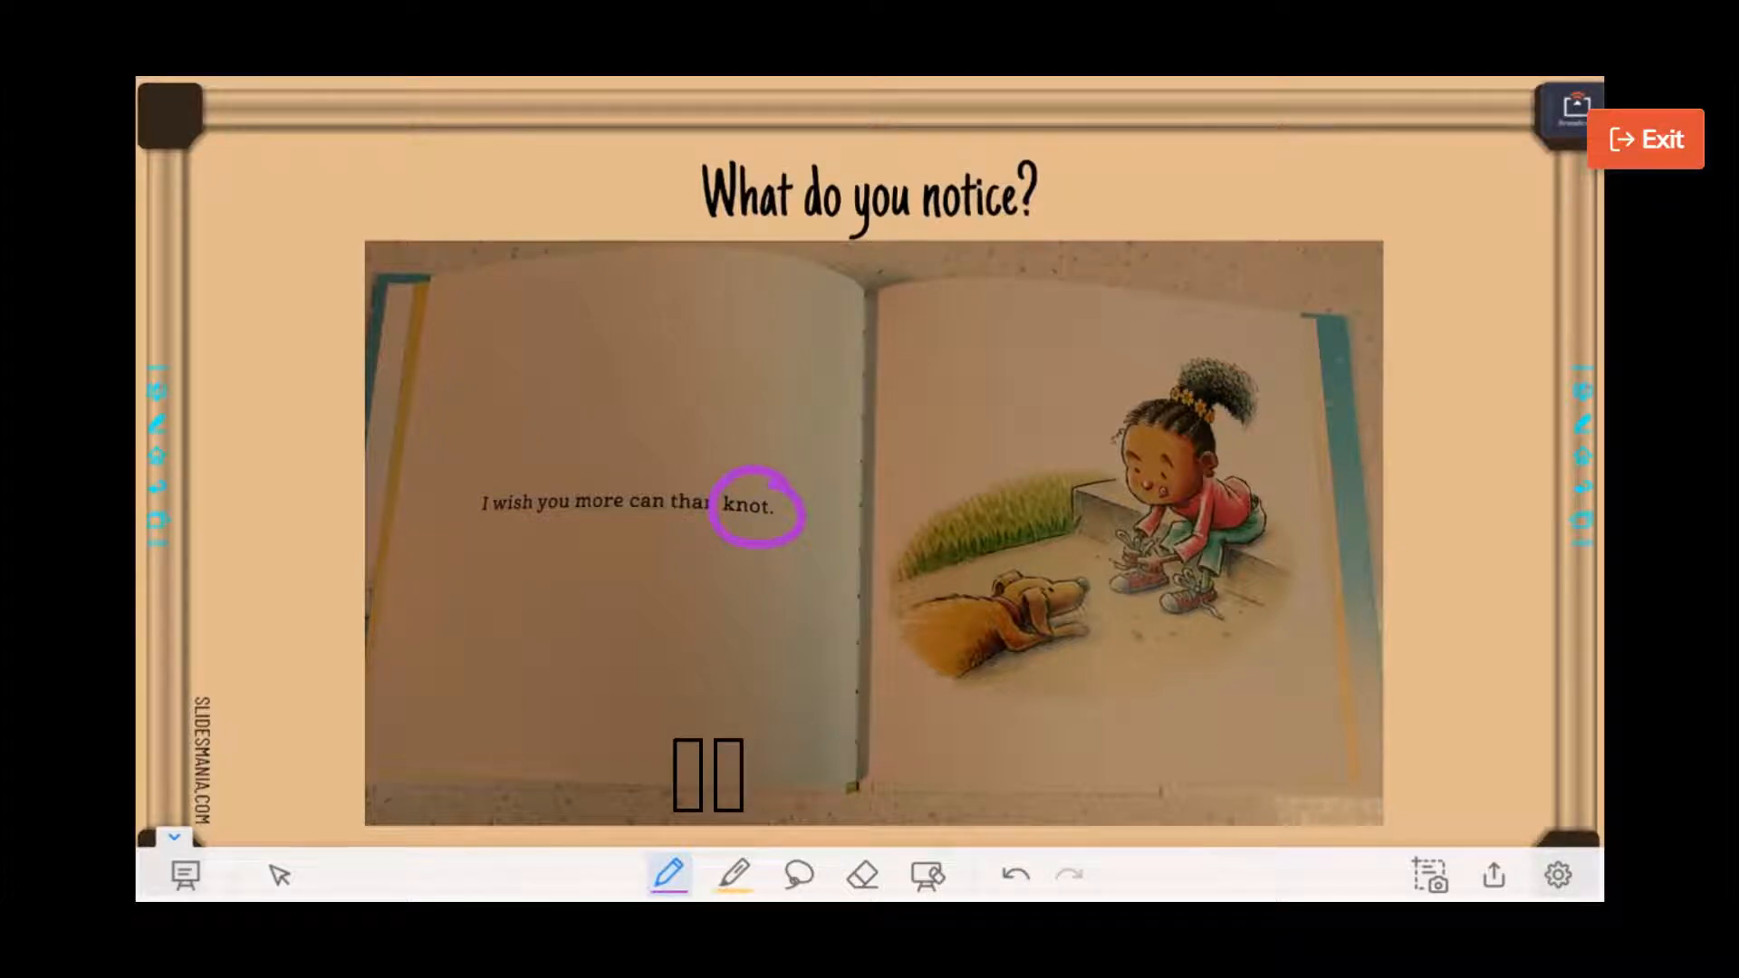
Erase the first circle, then redraw a larger purple pen circle around 'knot.'
click(733, 874)
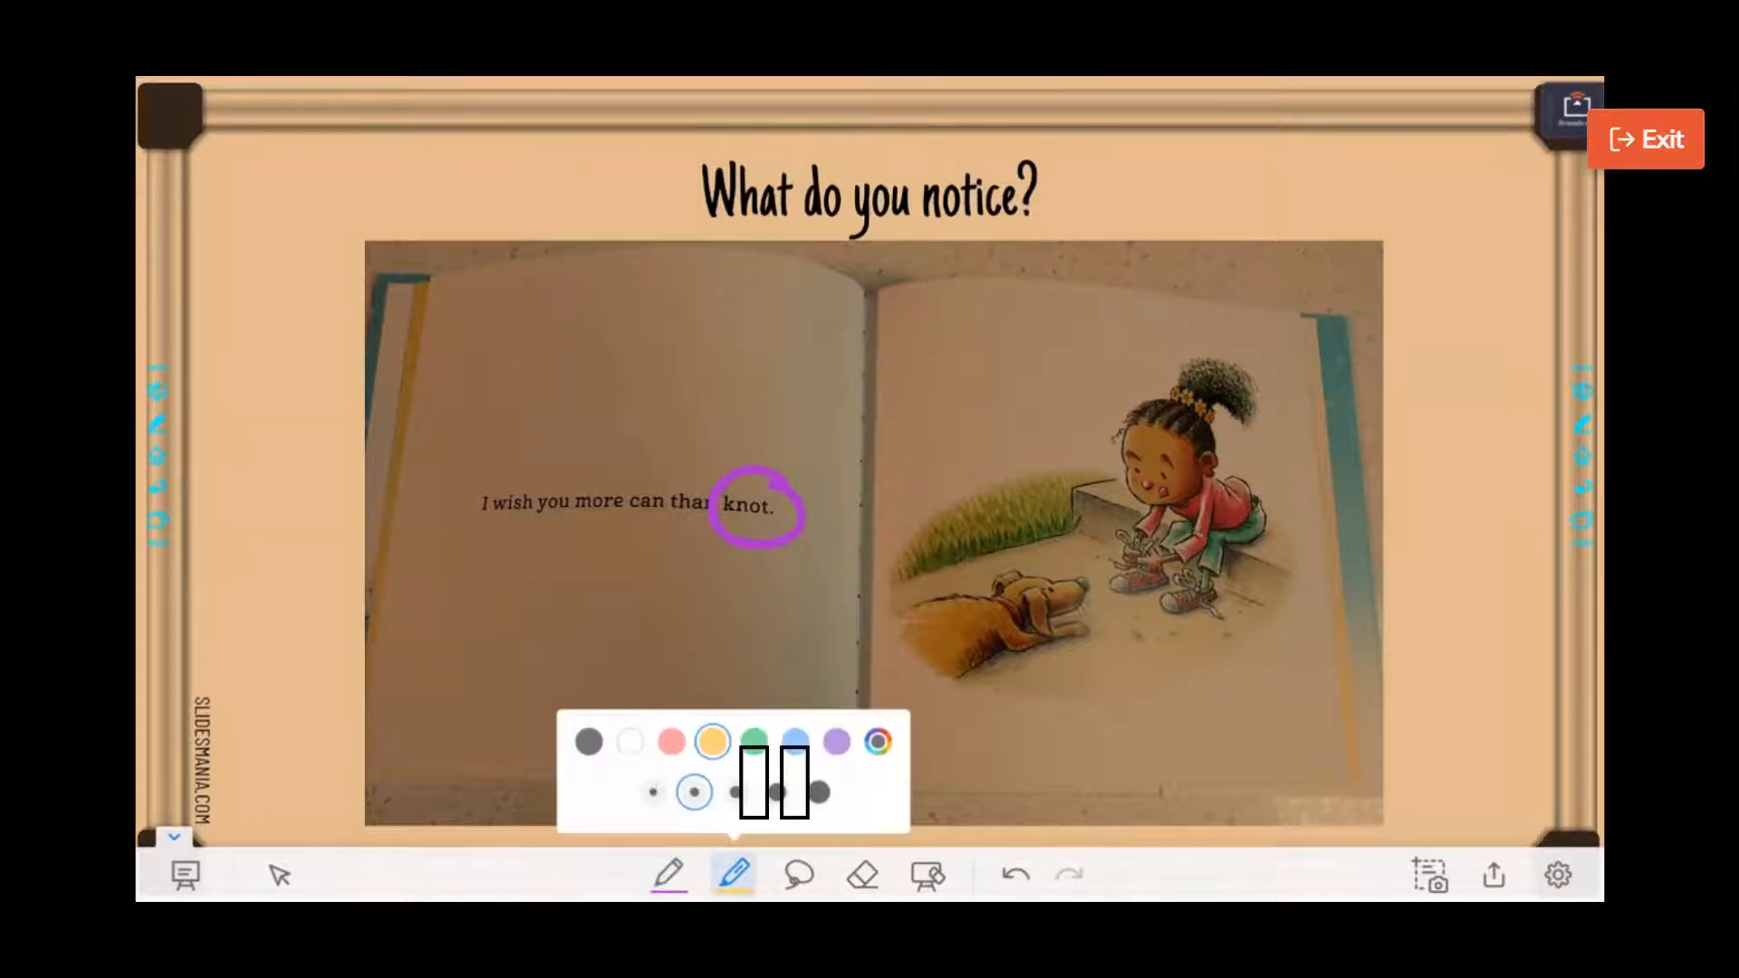
click(797, 874)
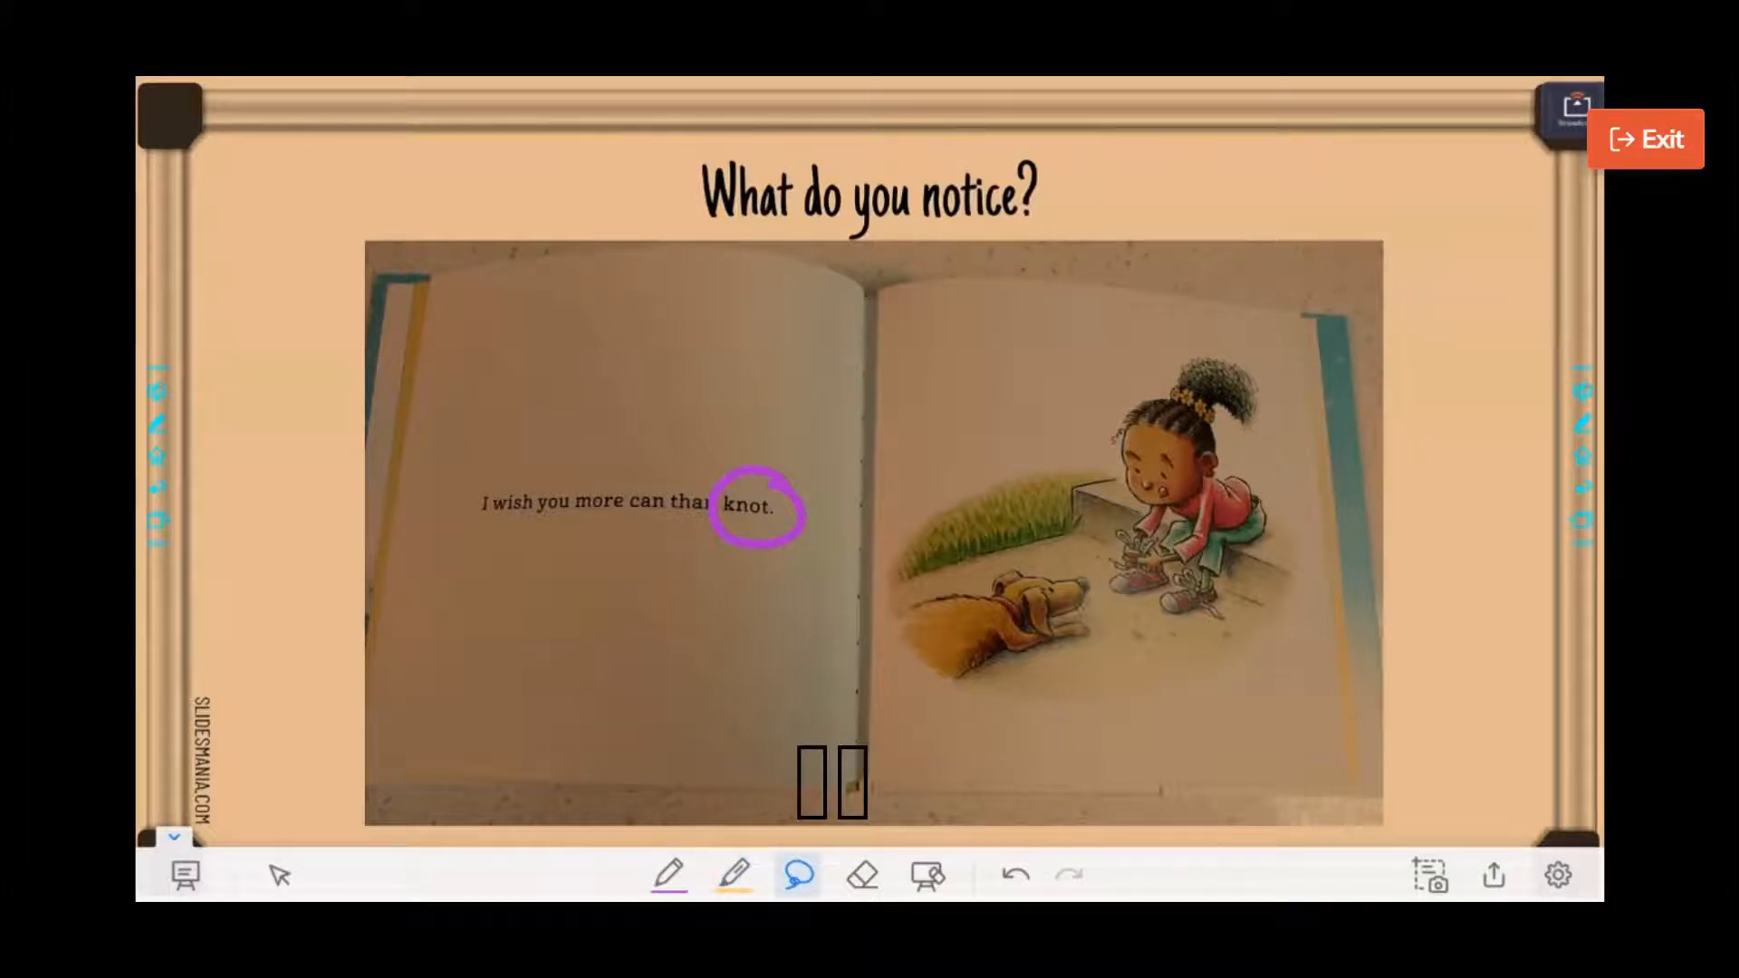
click(862, 875)
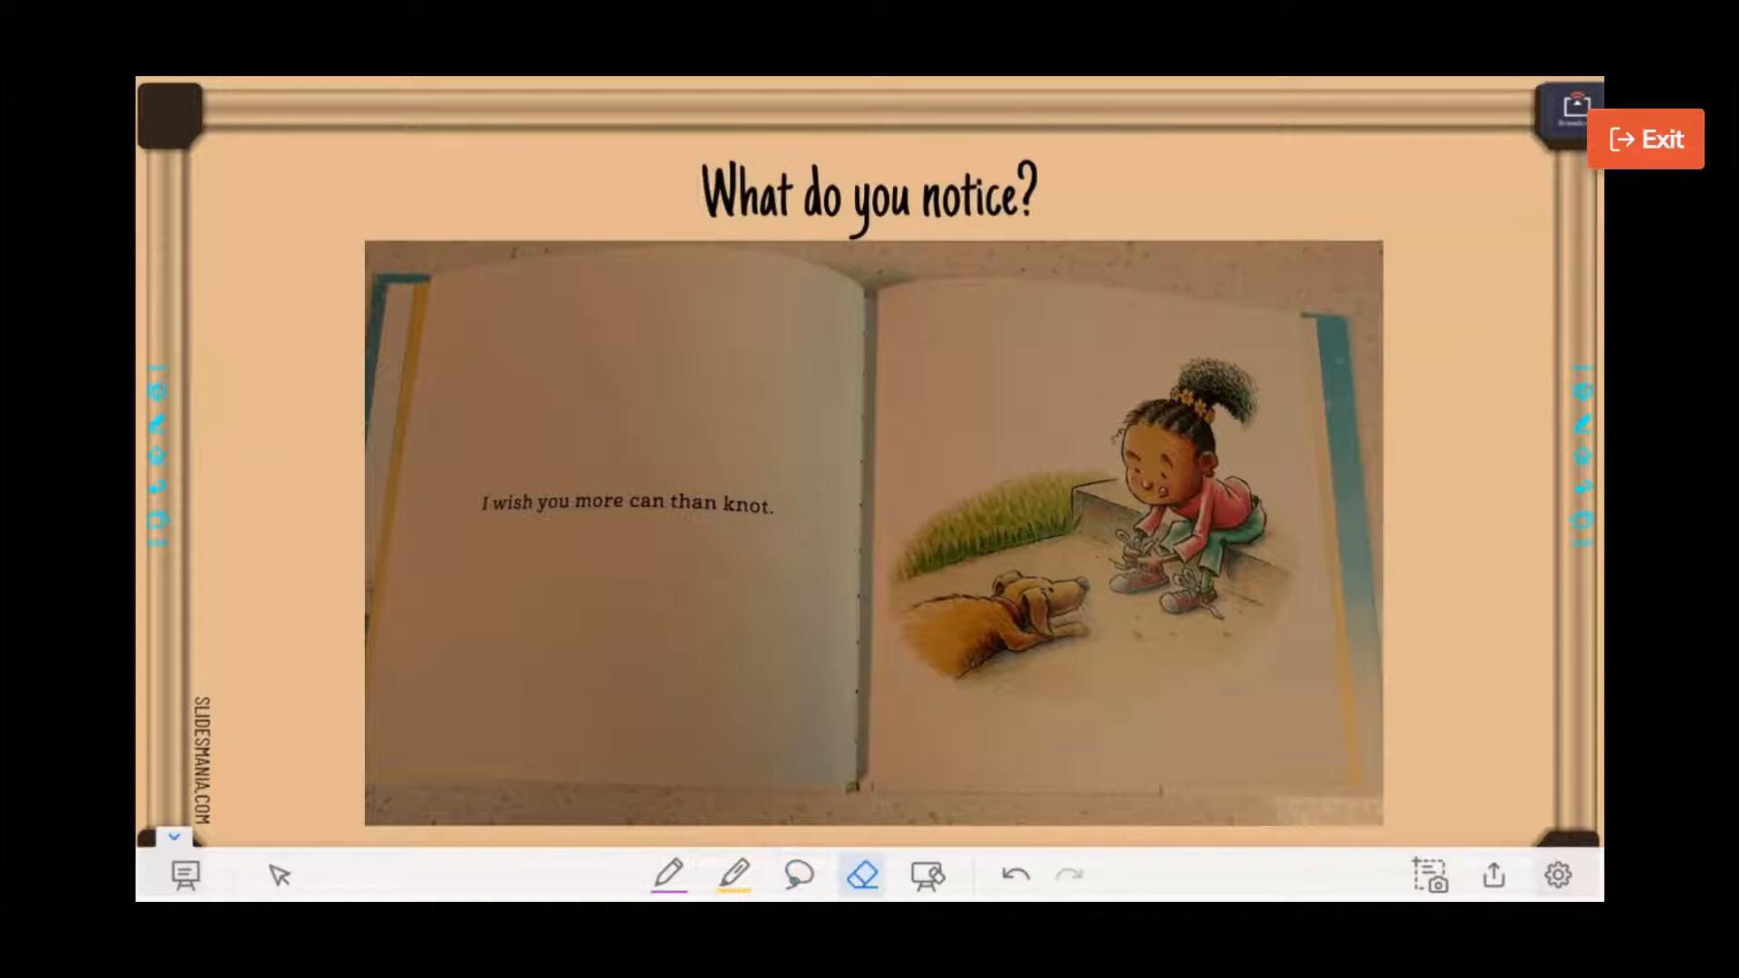
click(670, 875)
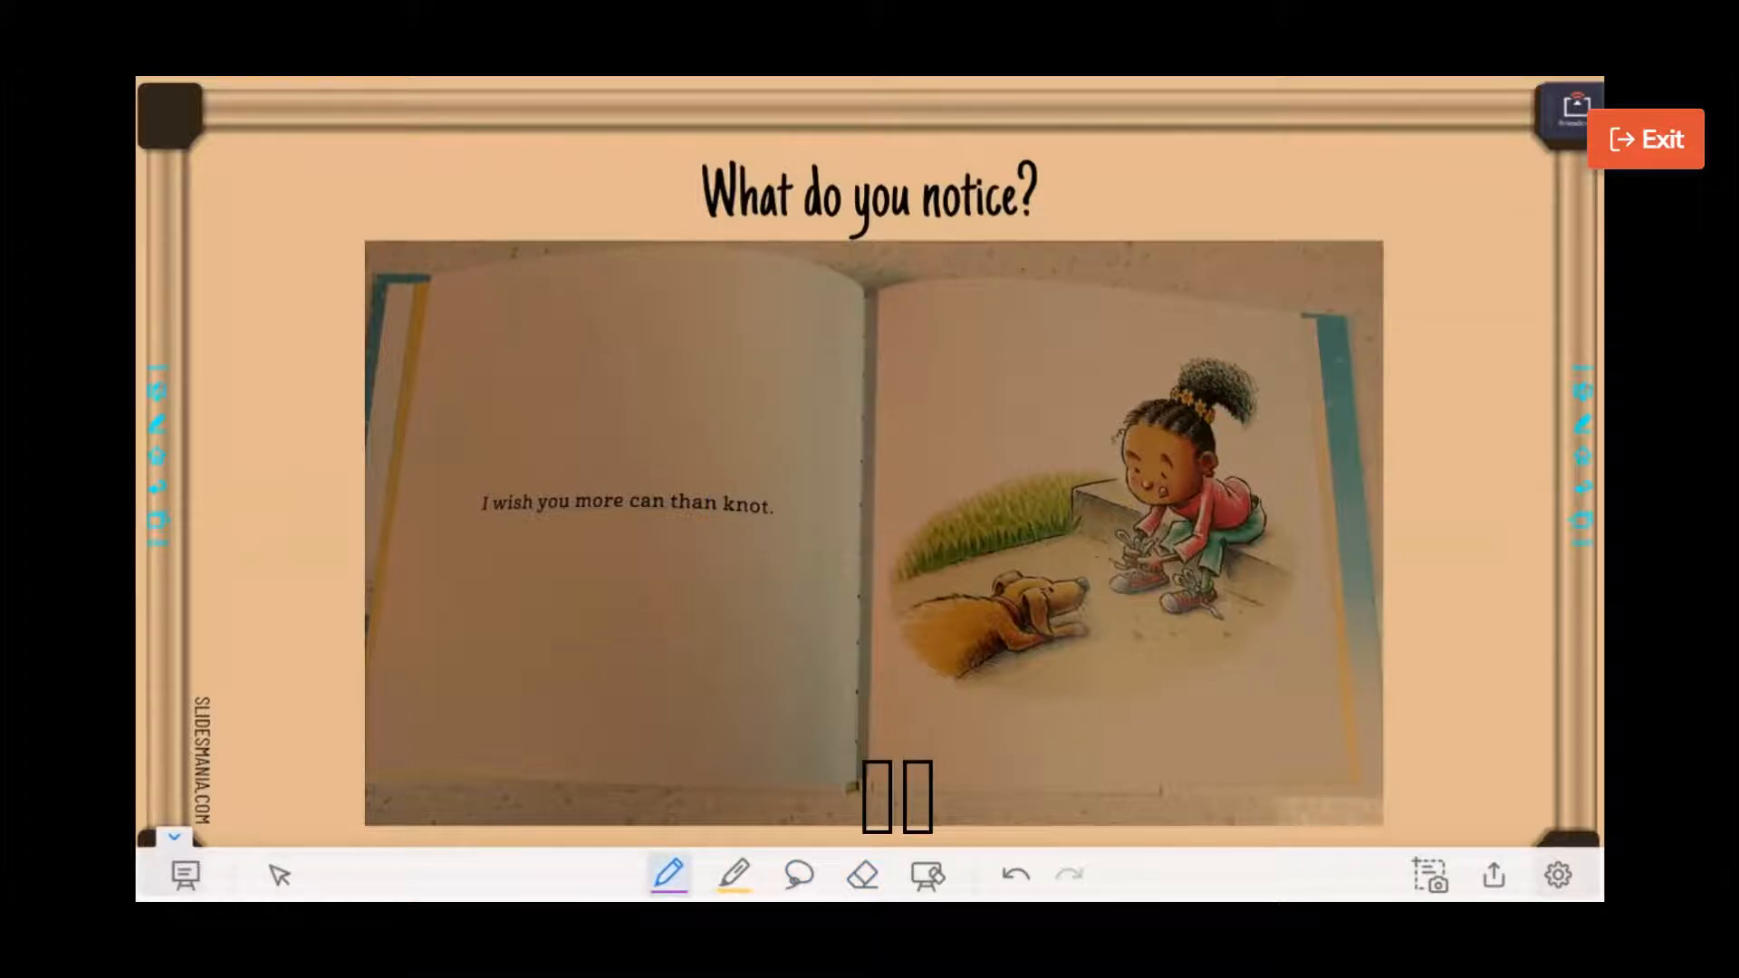
drag(698, 466, 810, 543)
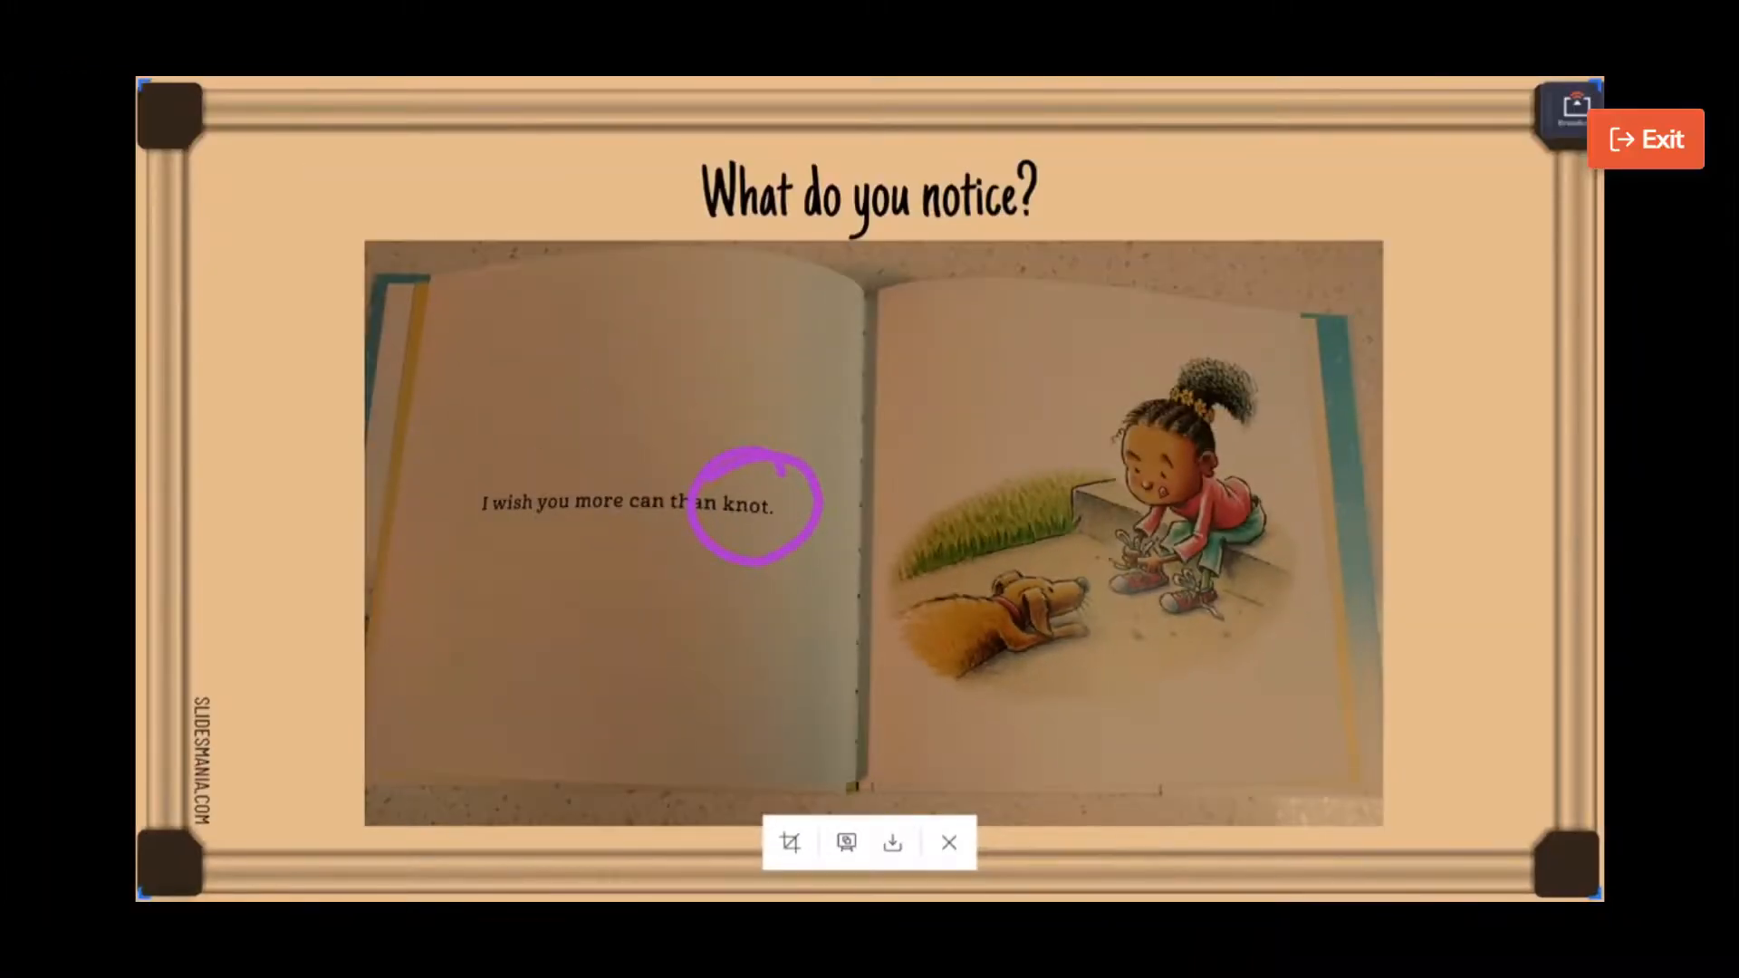
Open the Save Screenshot destinations for the captured circled slide
click(790, 842)
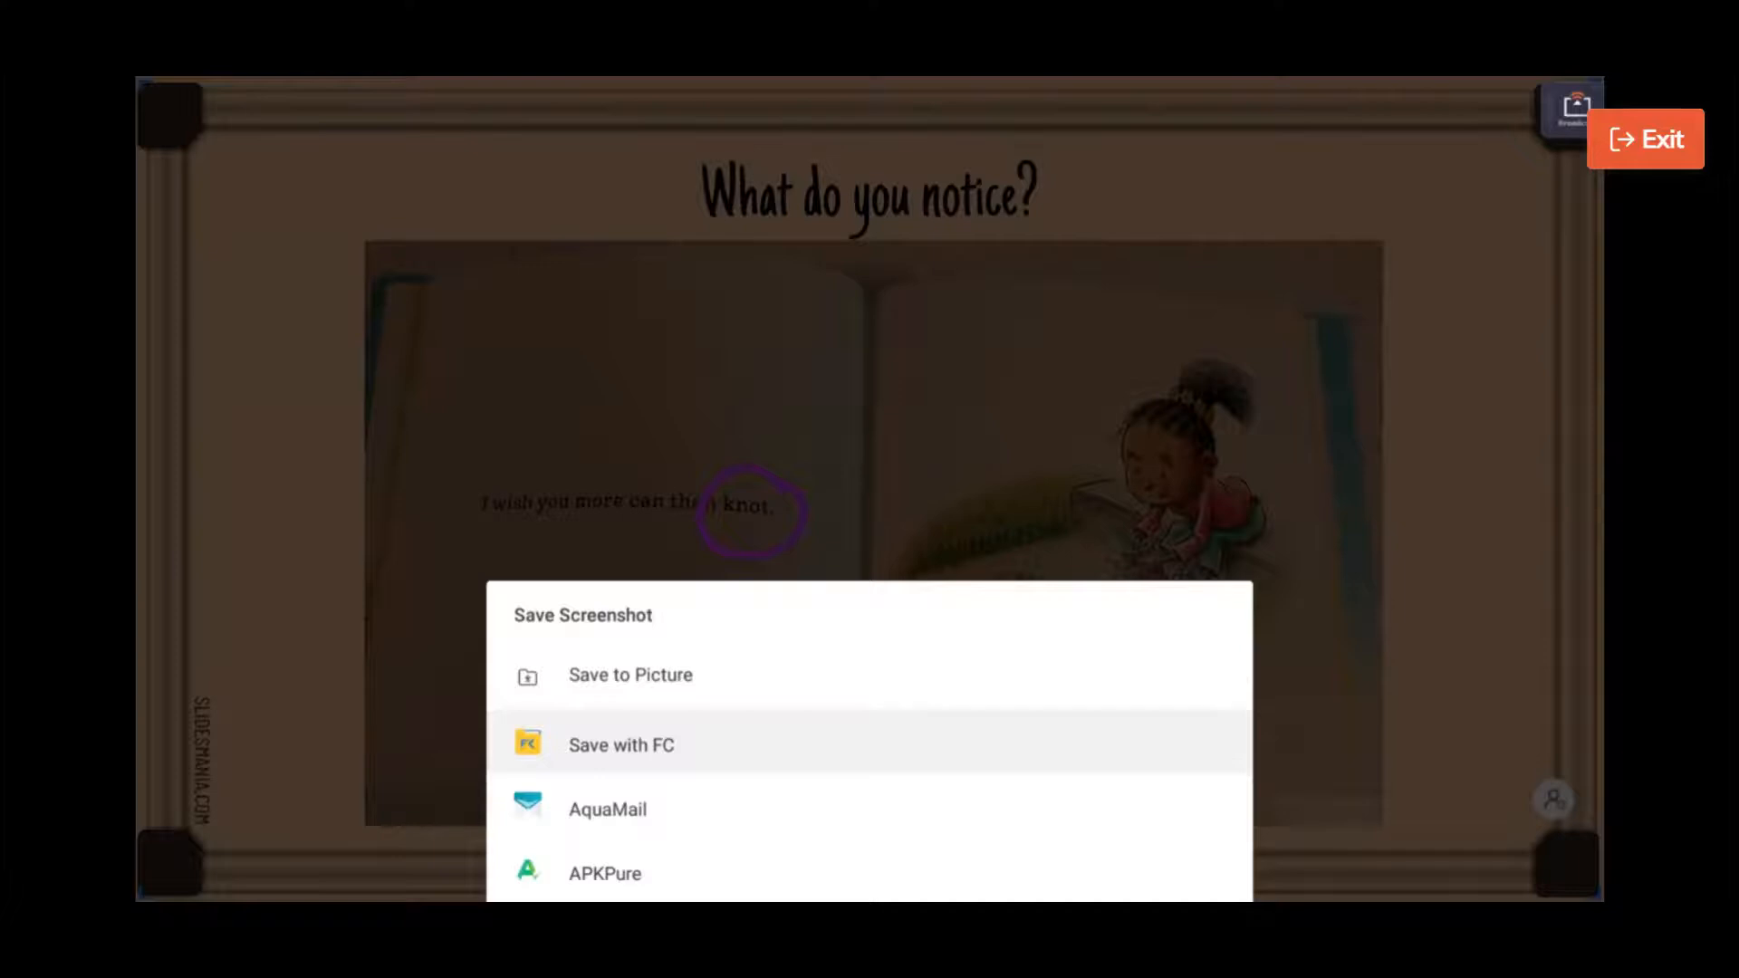
click(620, 743)
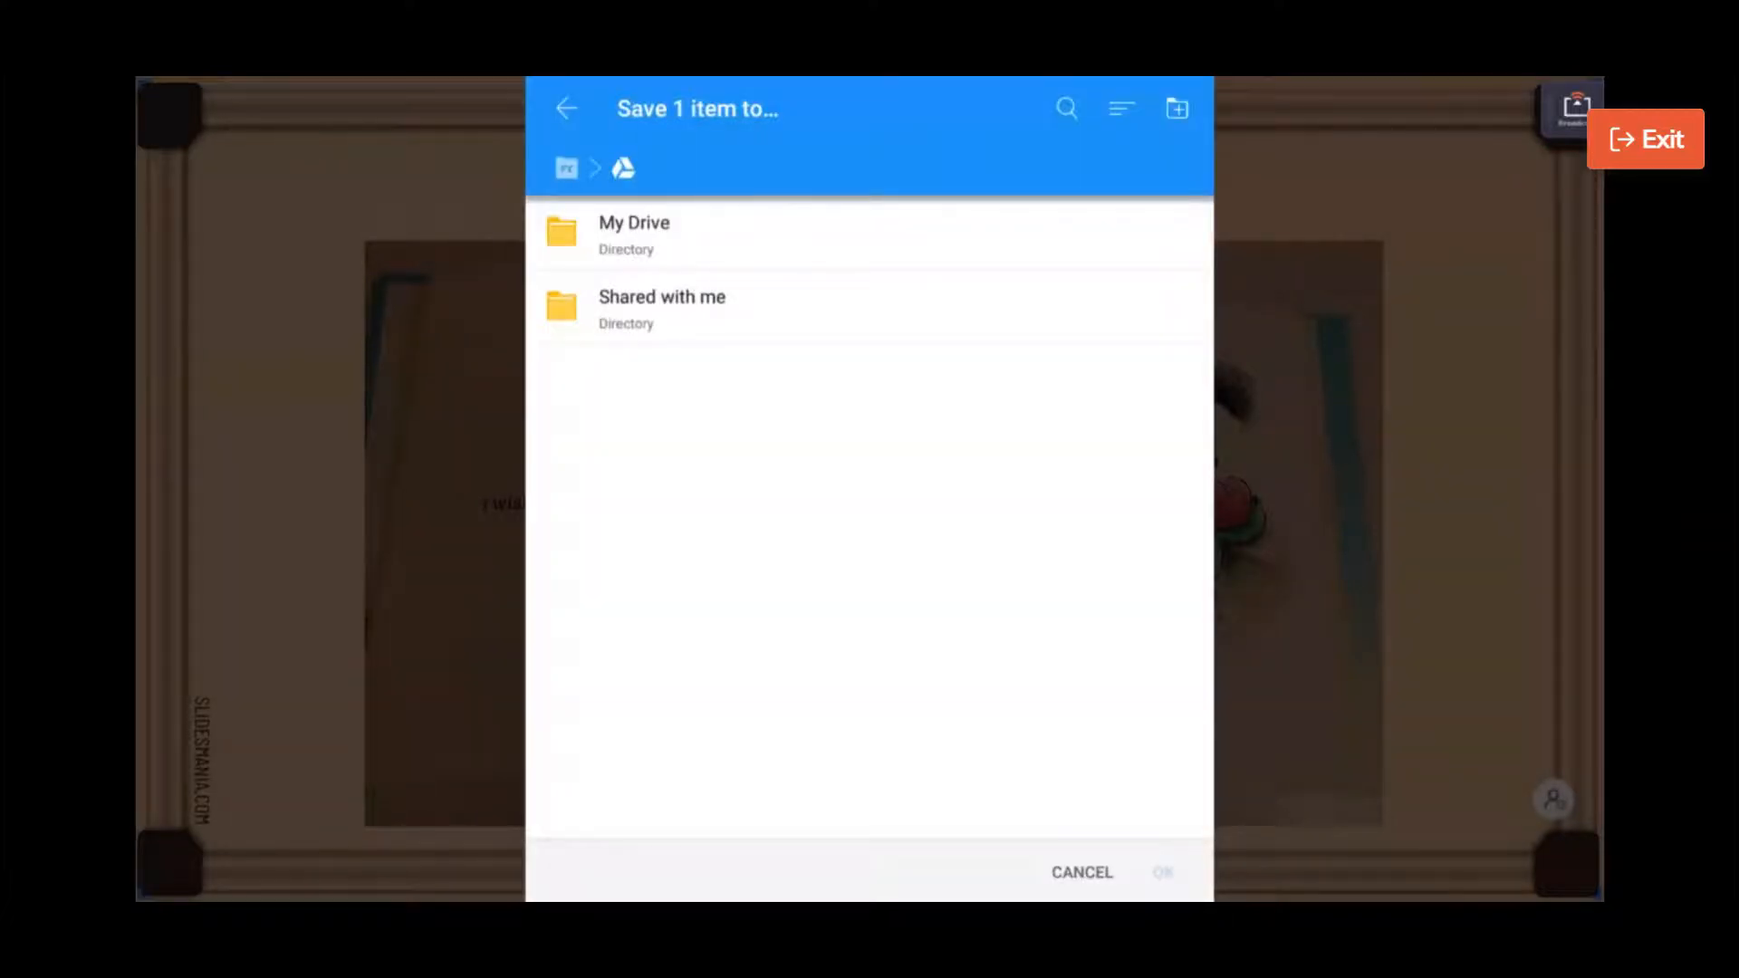
click(634, 234)
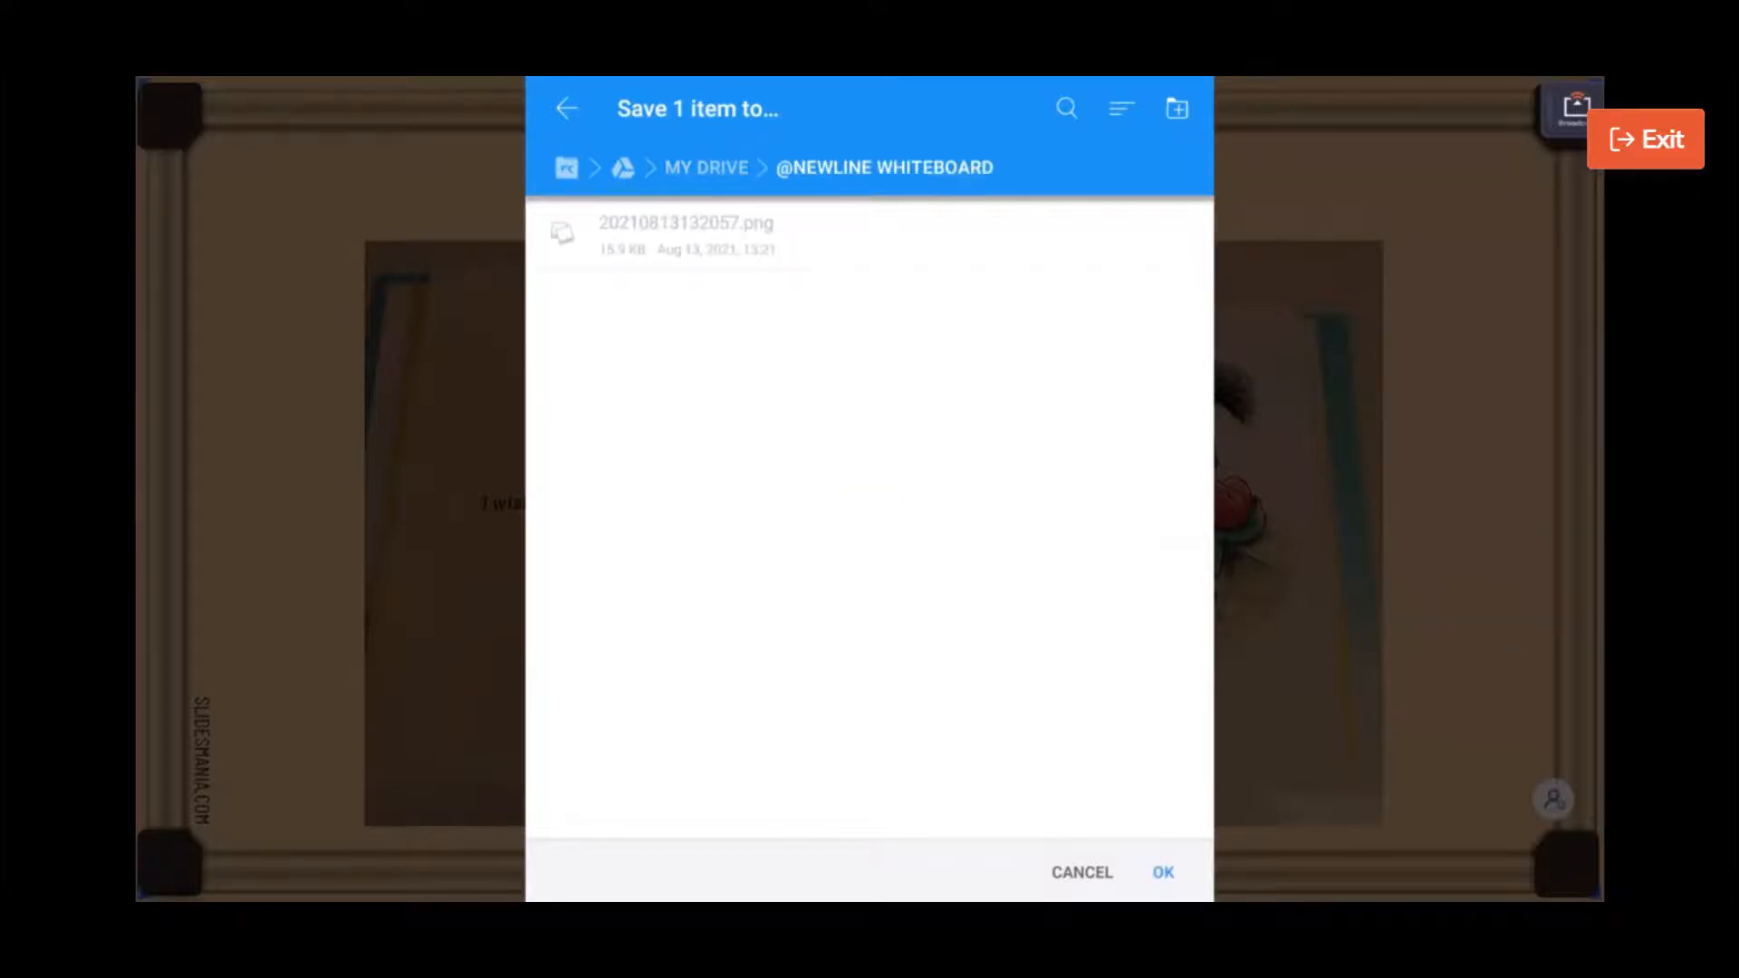
click(1162, 872)
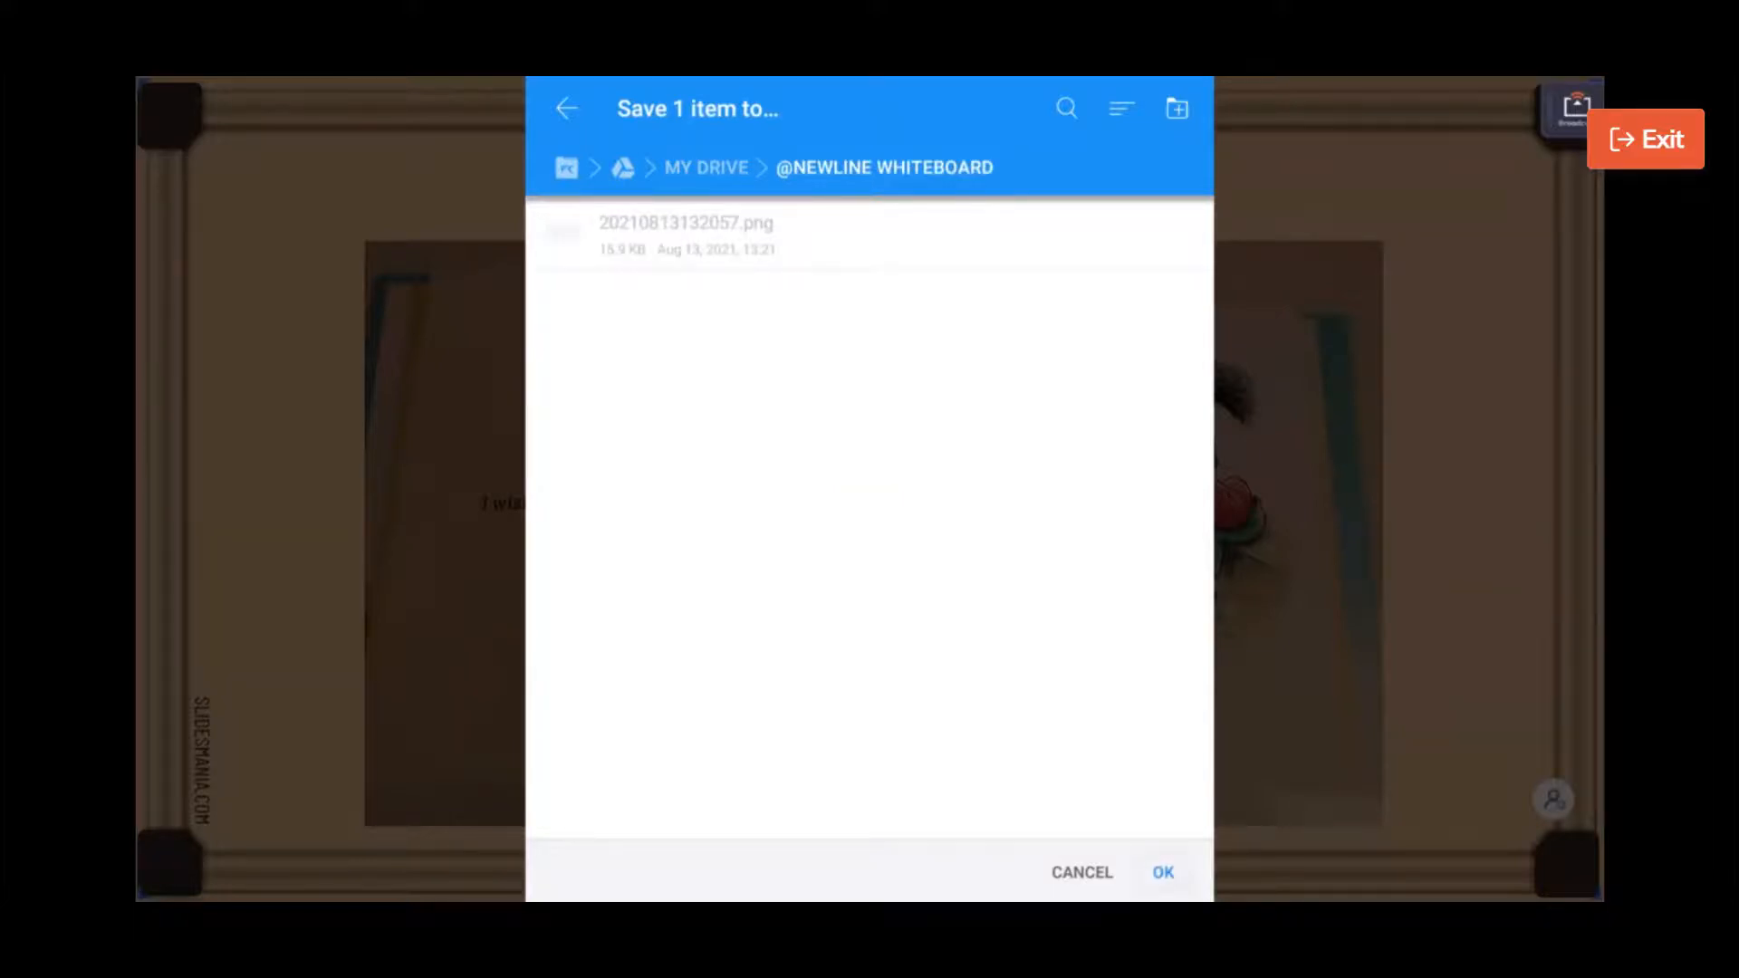
click(1163, 872)
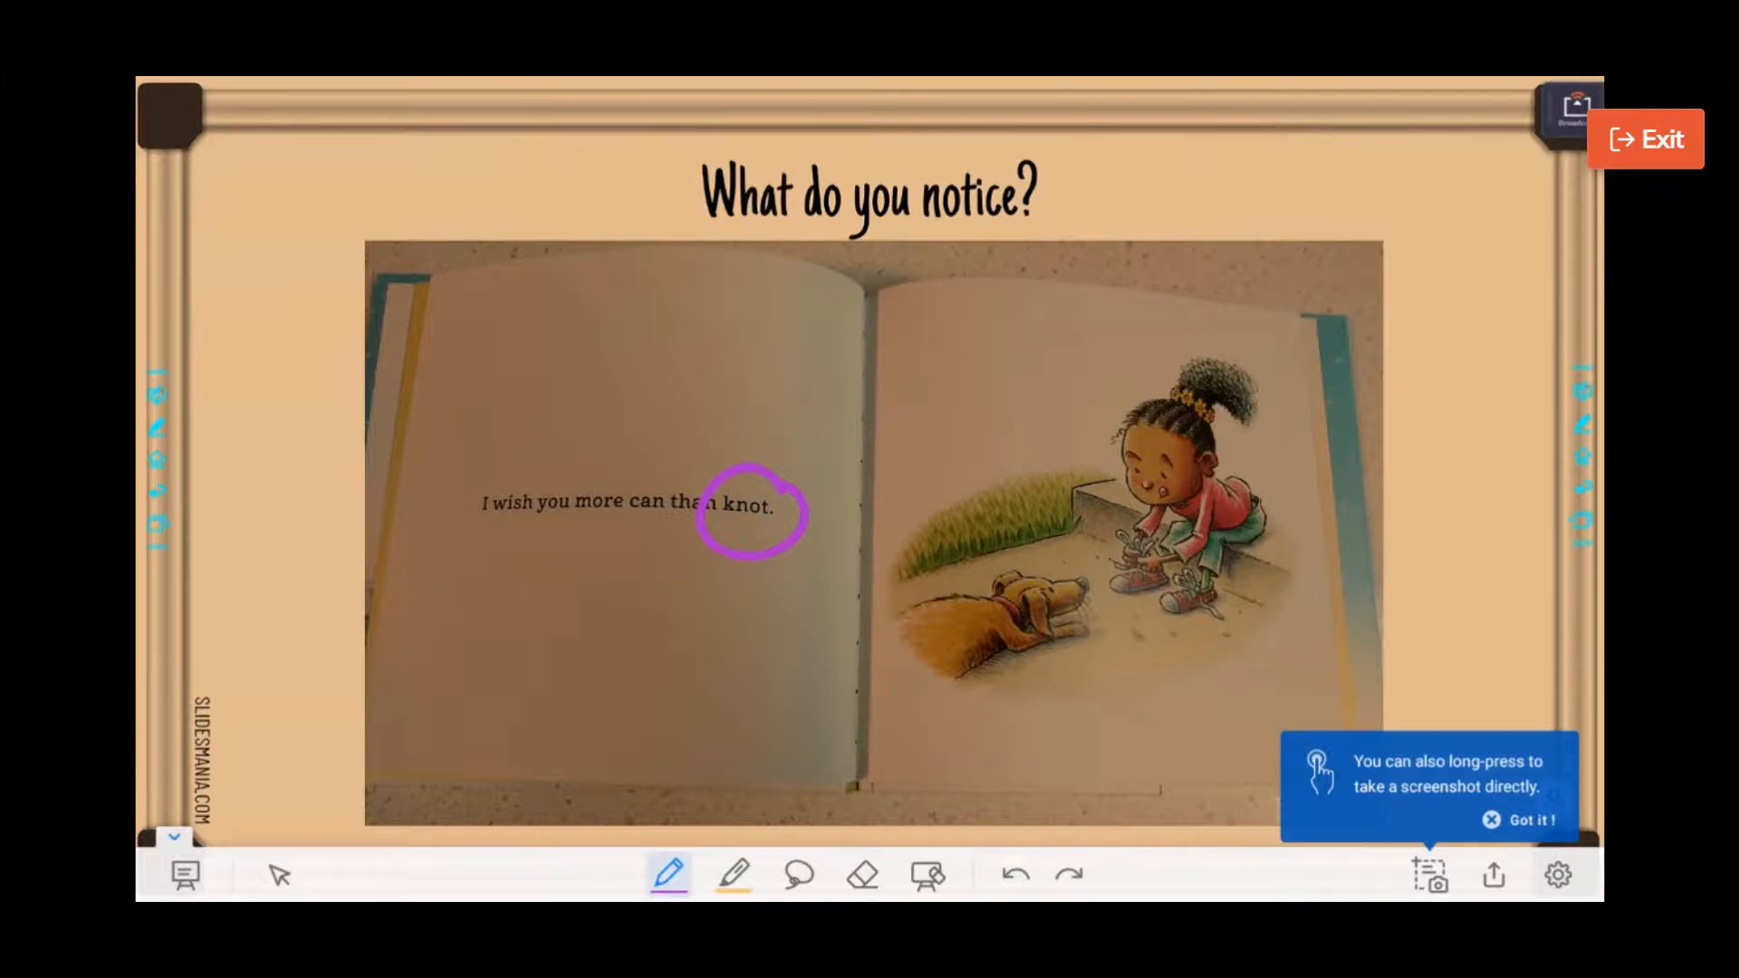
Dismiss the 'Got it!' screenshot tip and review the whiteboard Settings panel
click(1491, 820)
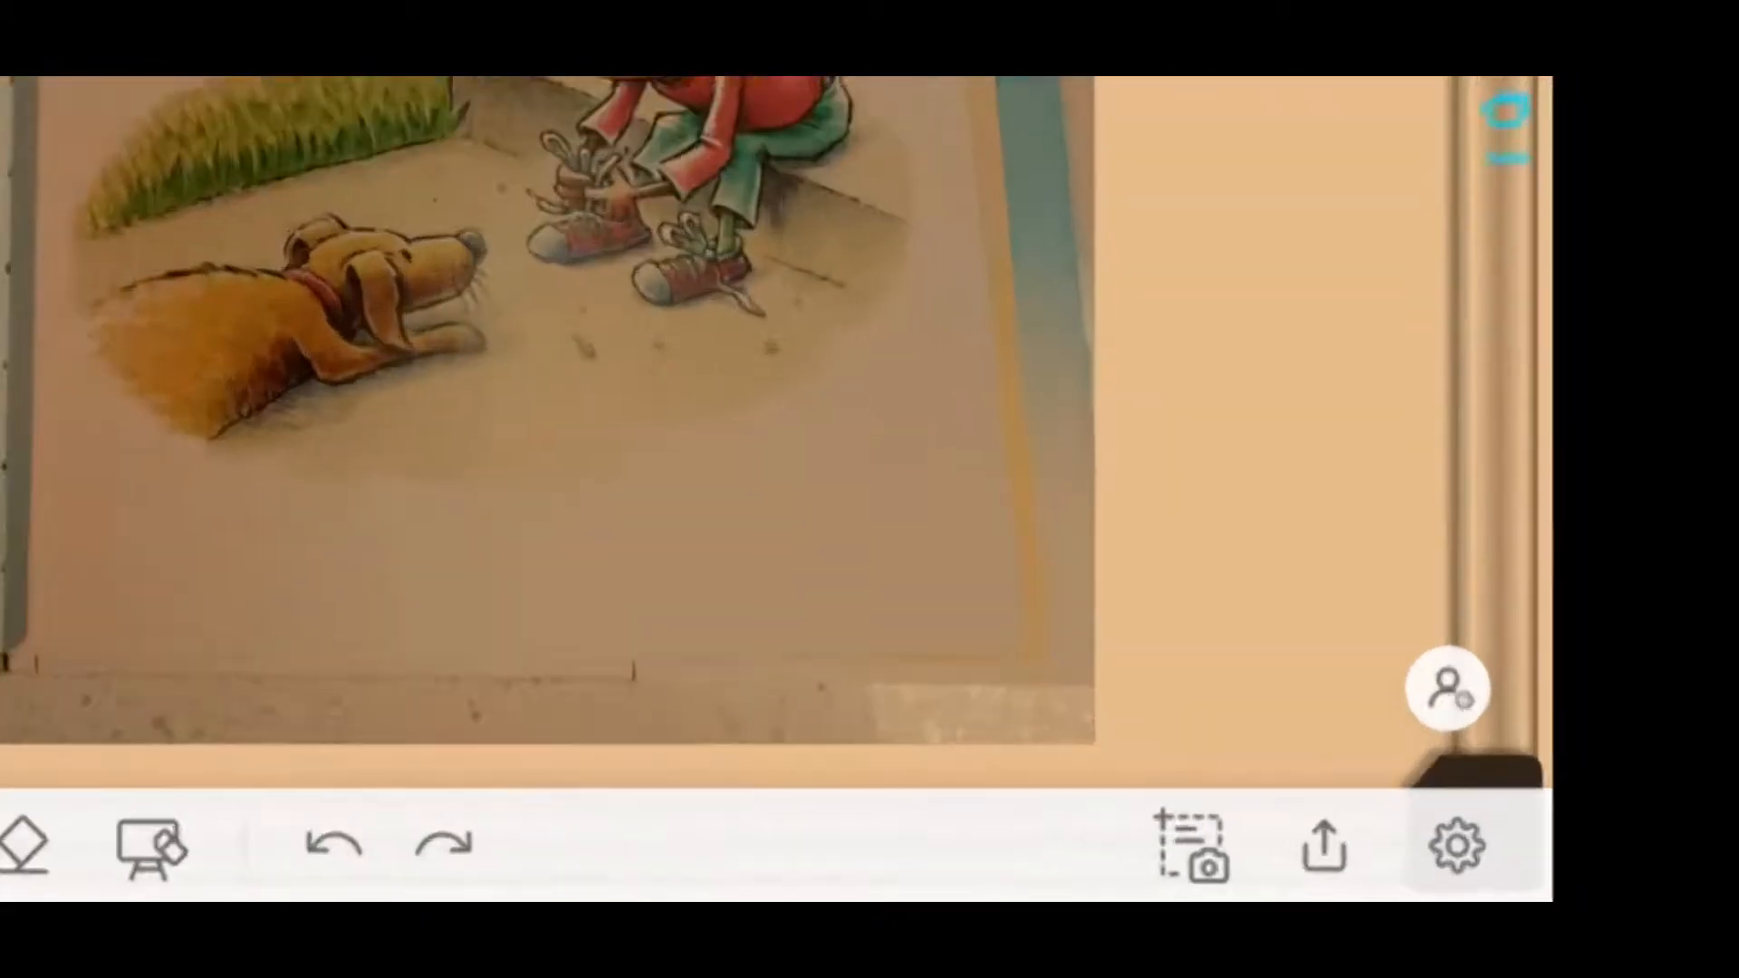
click(1461, 846)
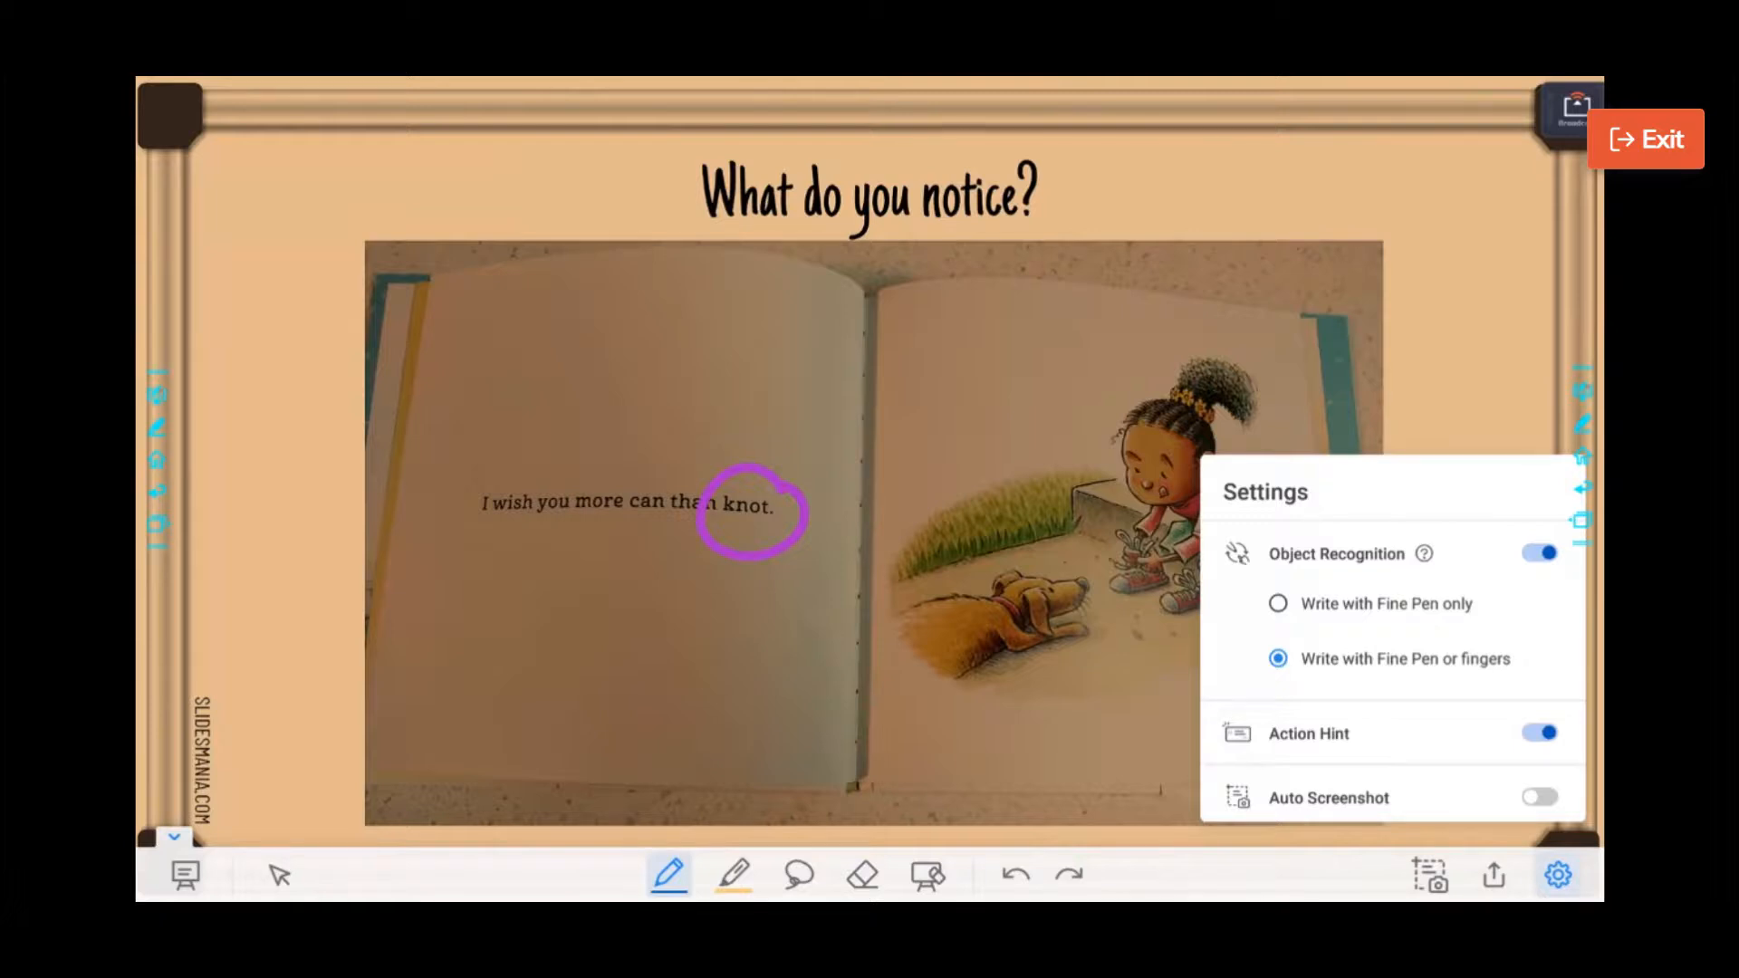
click(1539, 797)
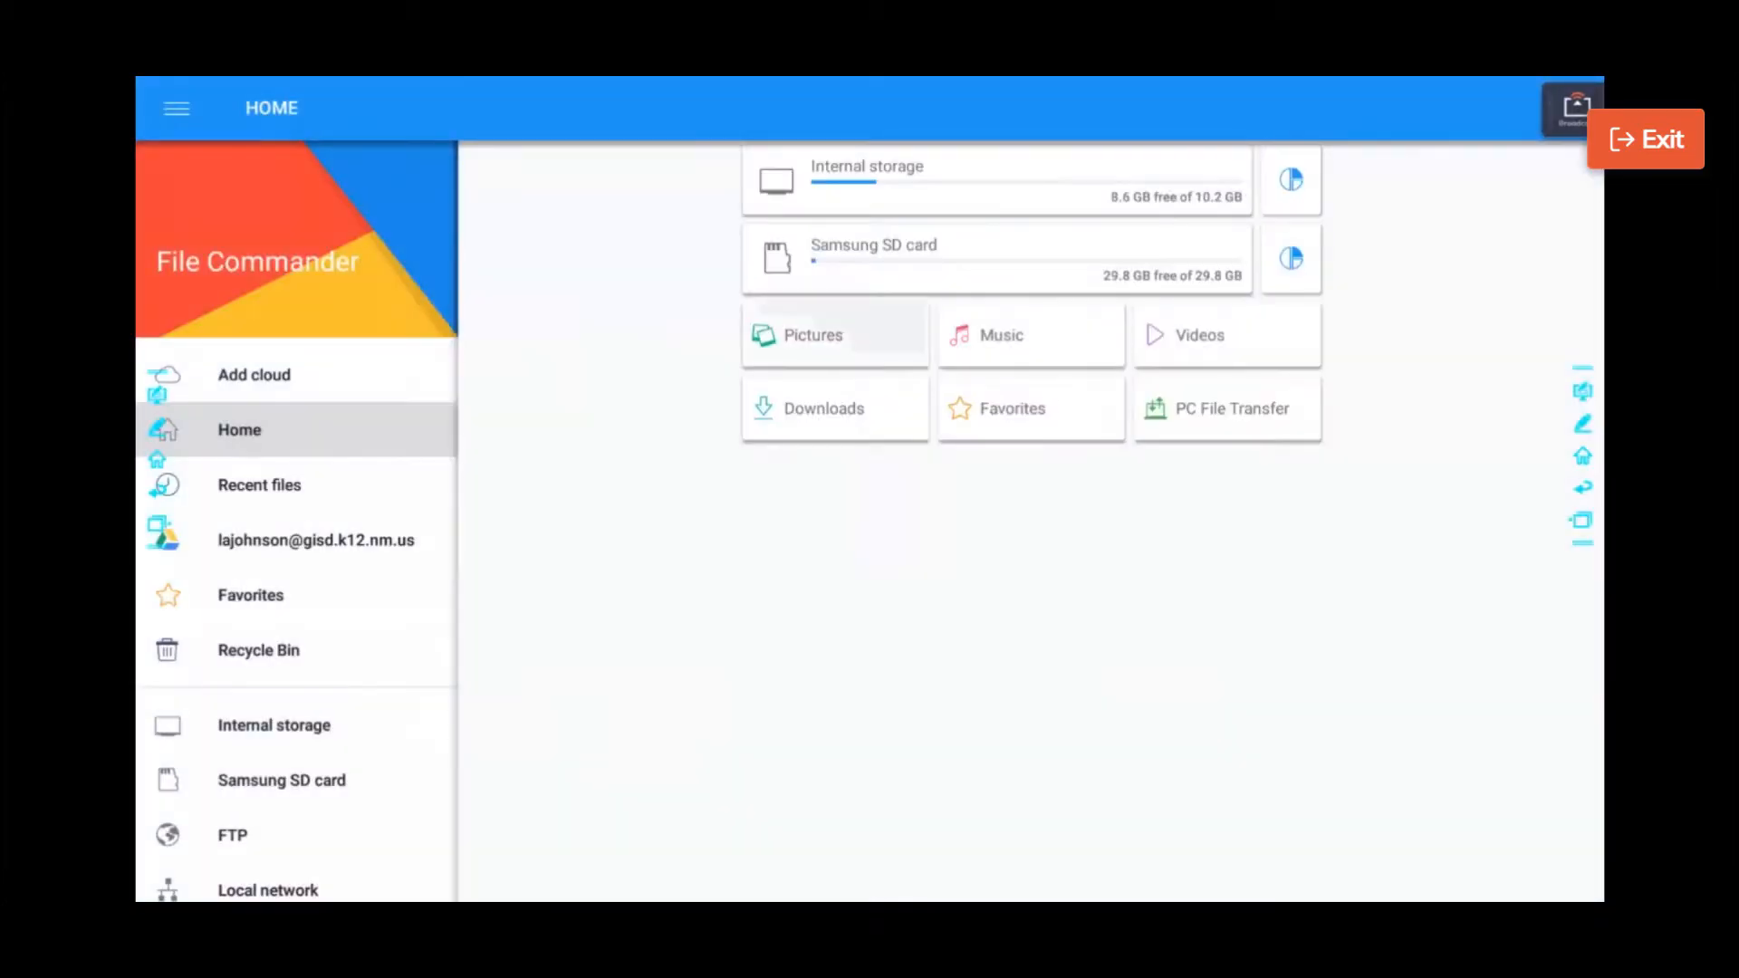
Browse Pictures on internal storage and start sending one of the slide screenshots
click(834, 335)
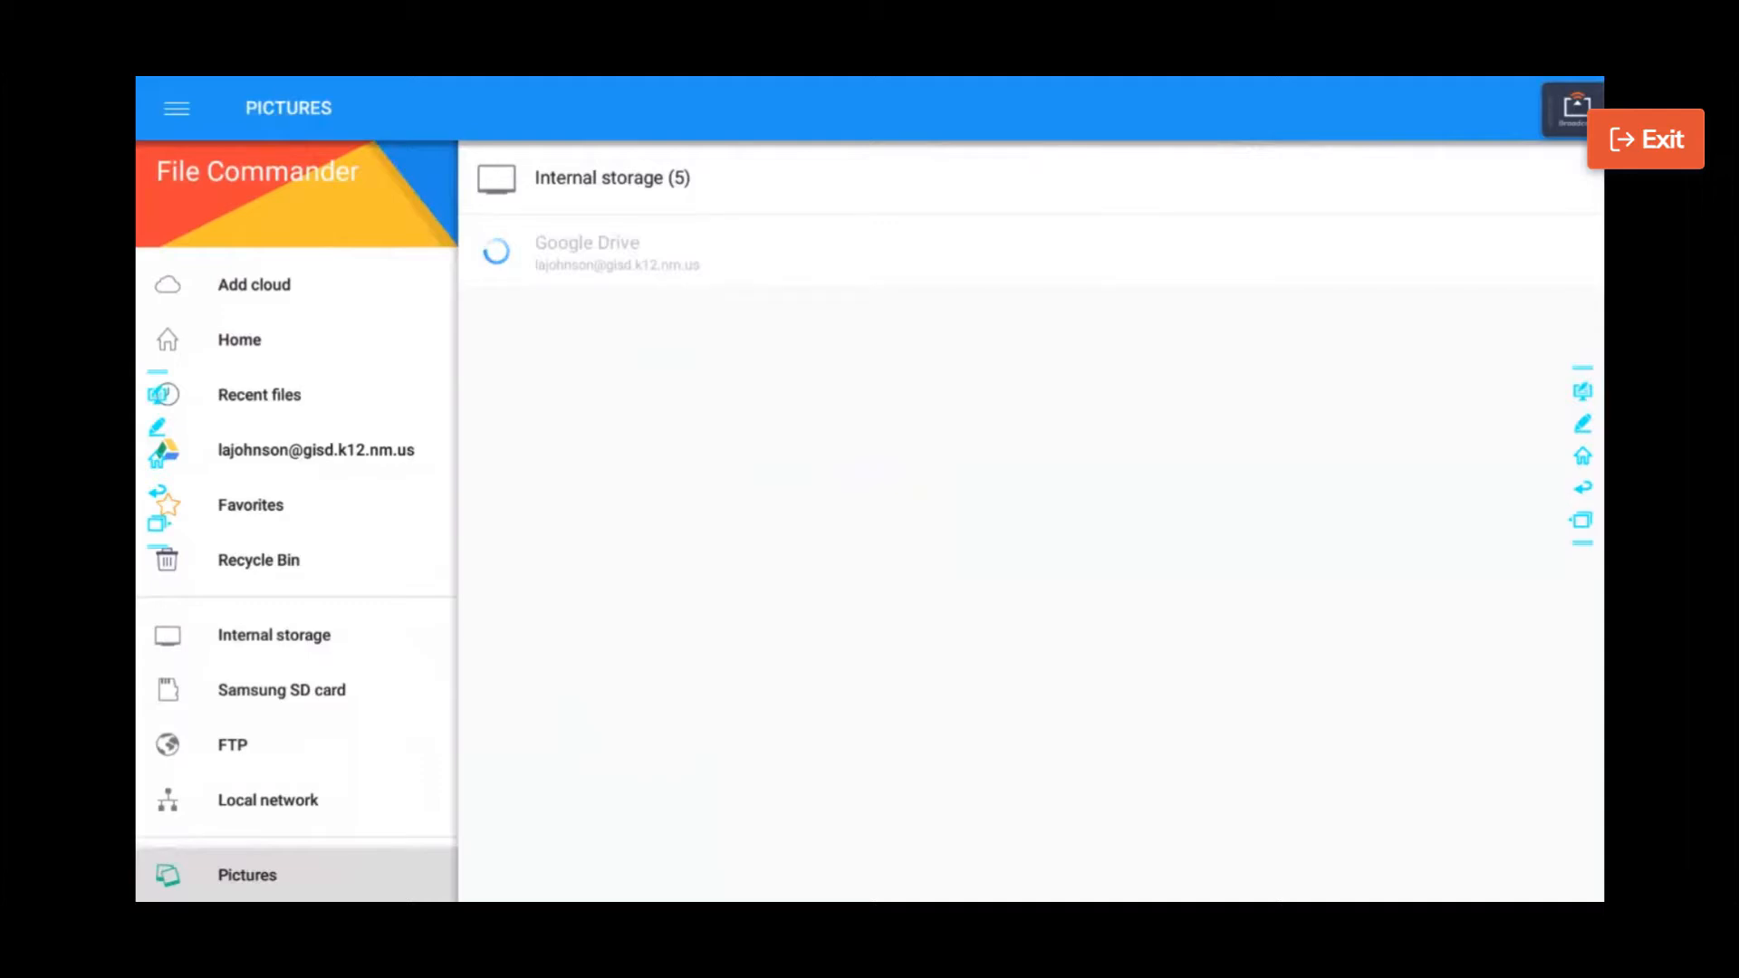
click(613, 176)
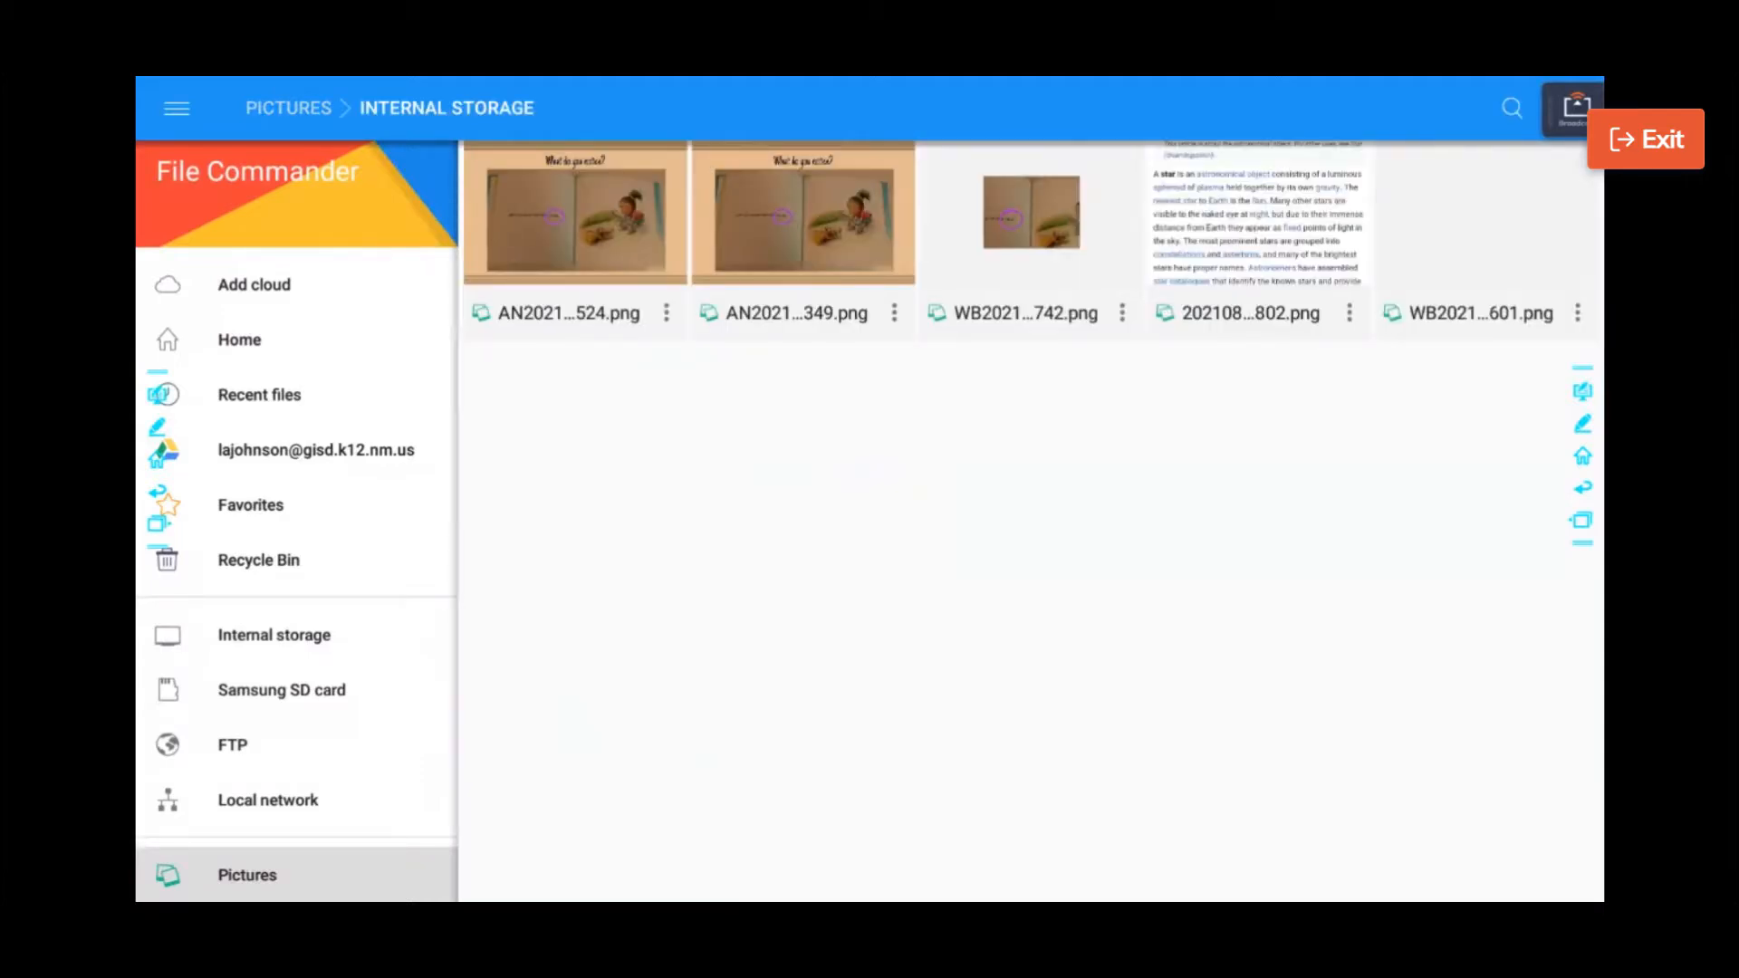
click(666, 313)
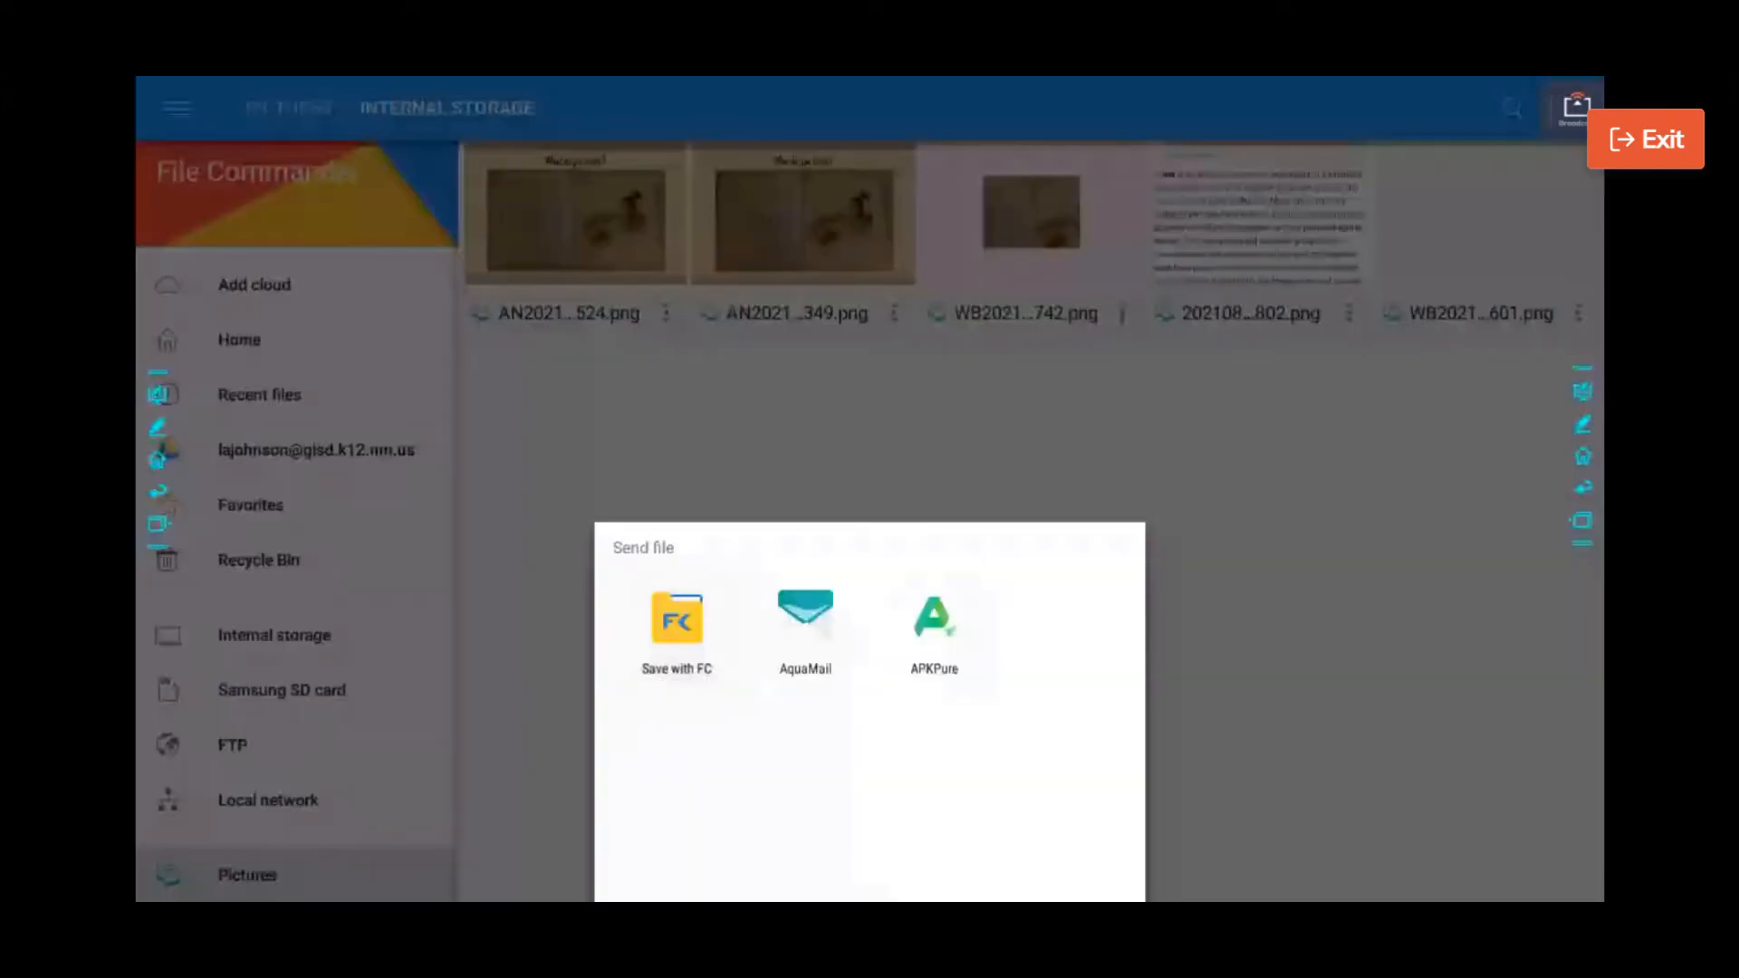
click(677, 620)
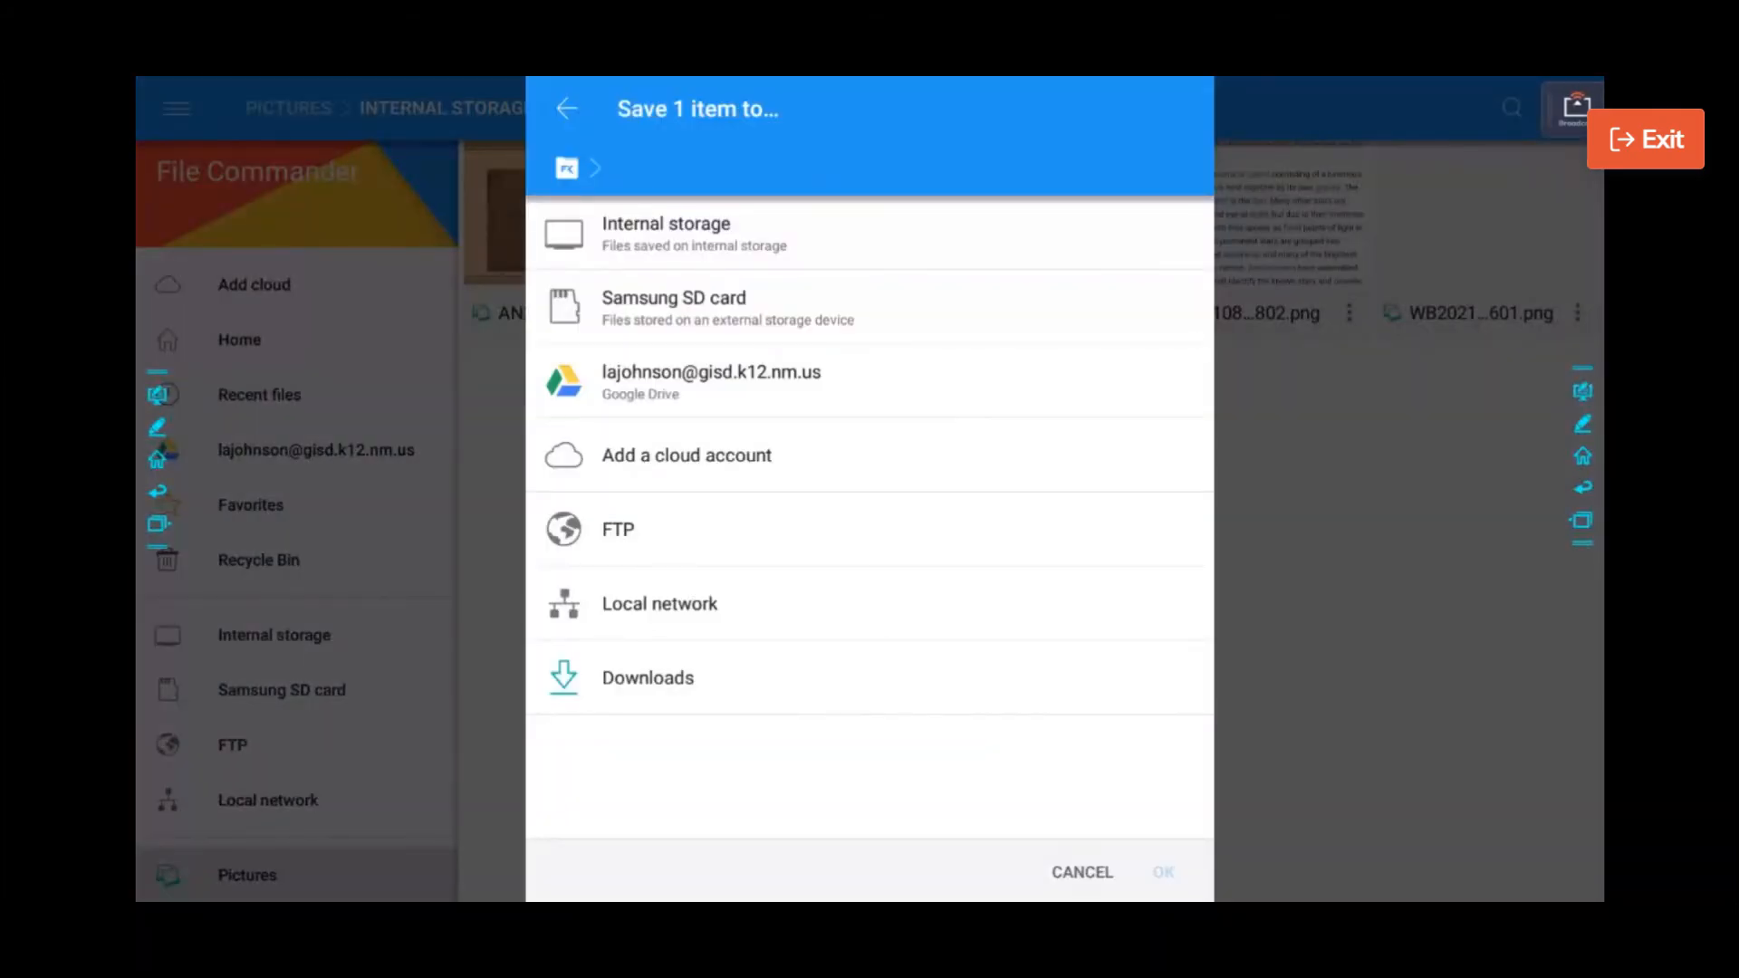
click(1081, 872)
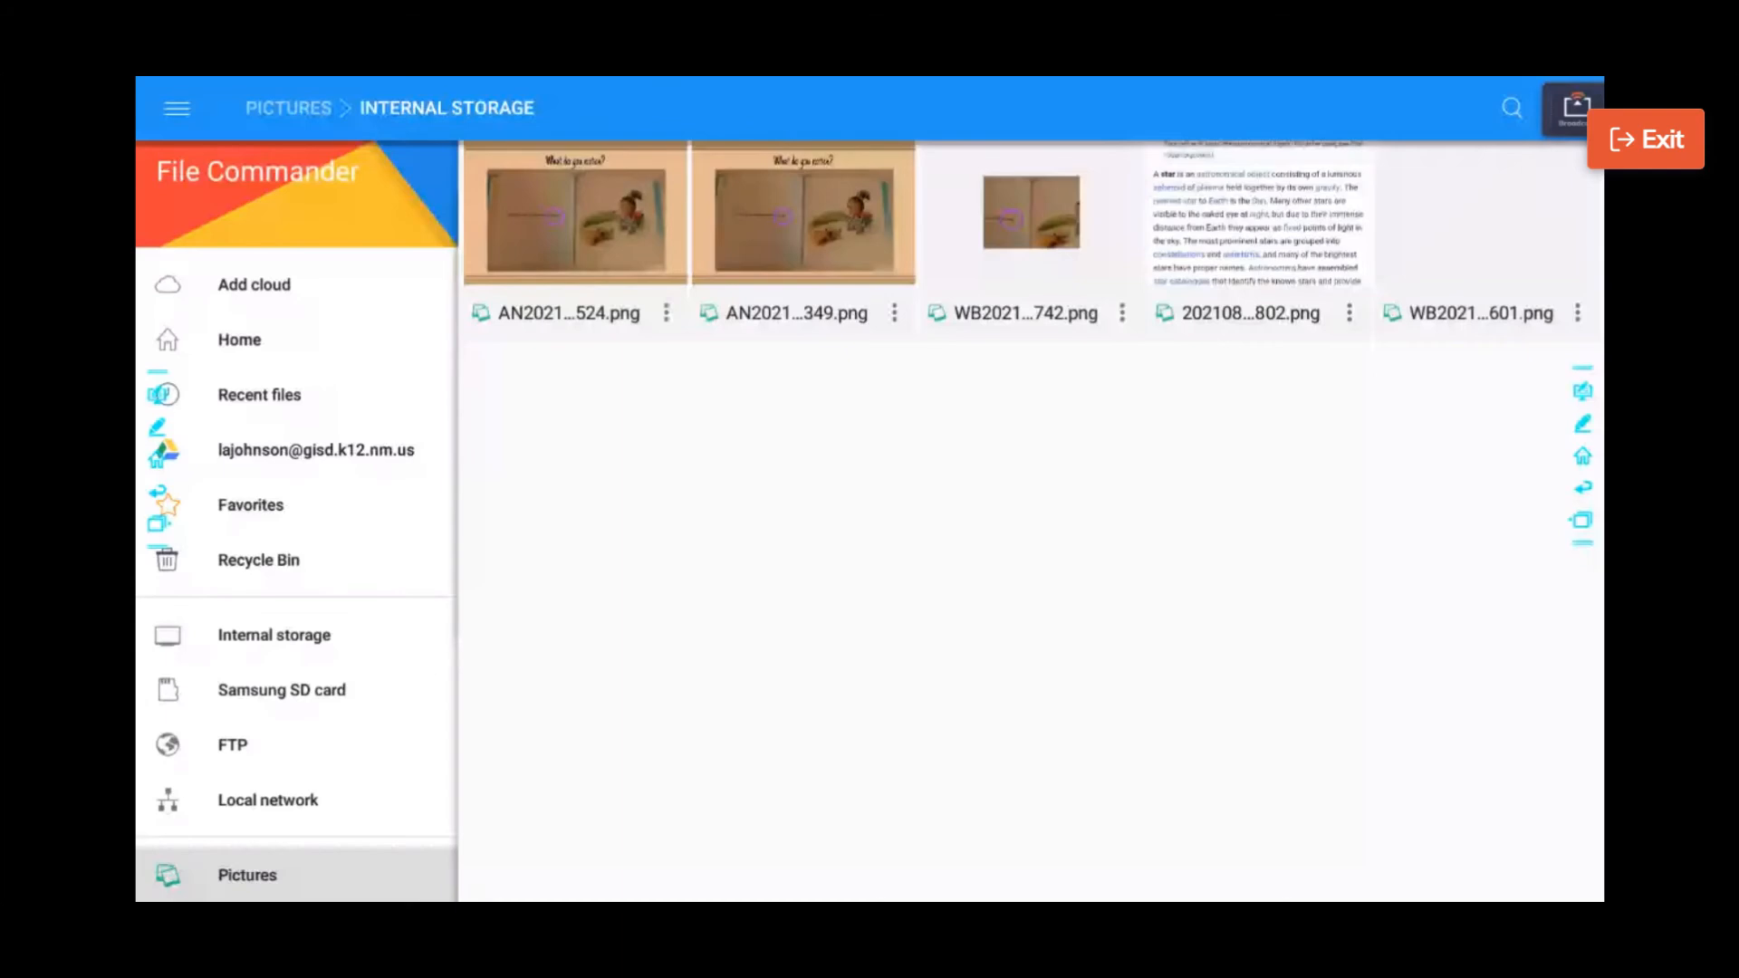